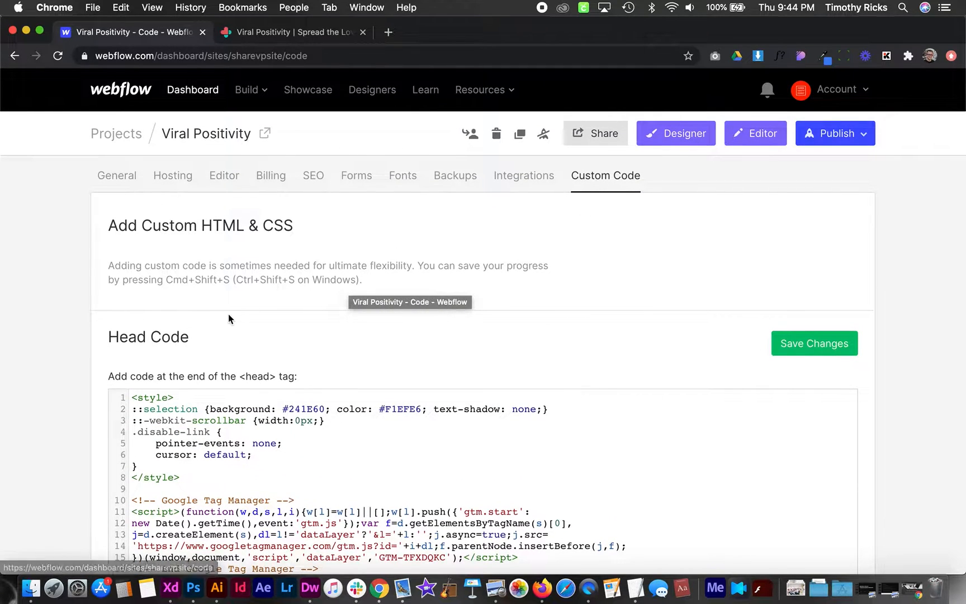
- Enter an empty <script></script> block in the Footer Code field to hold the transition script
scroll("down", 3)
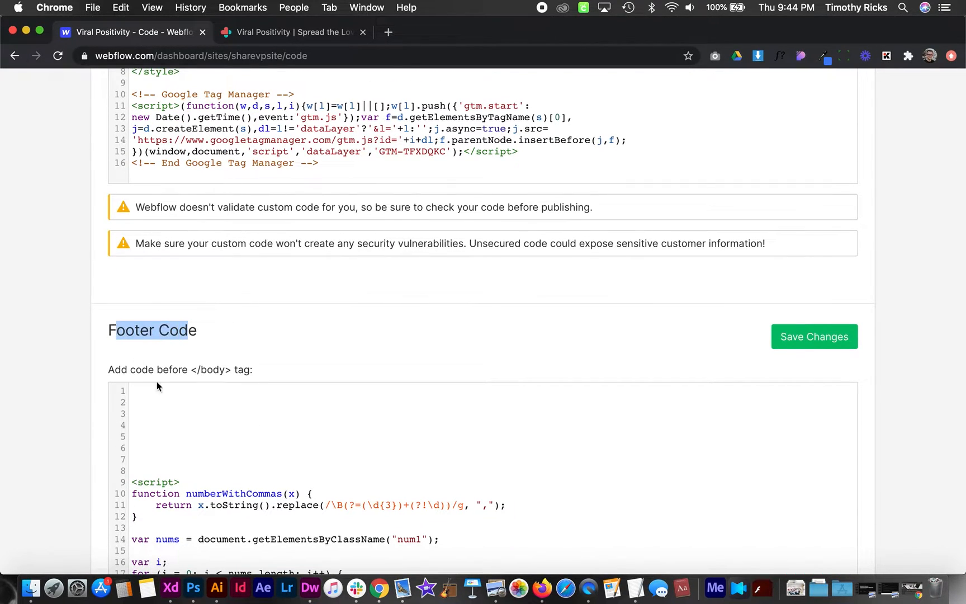
type("<")
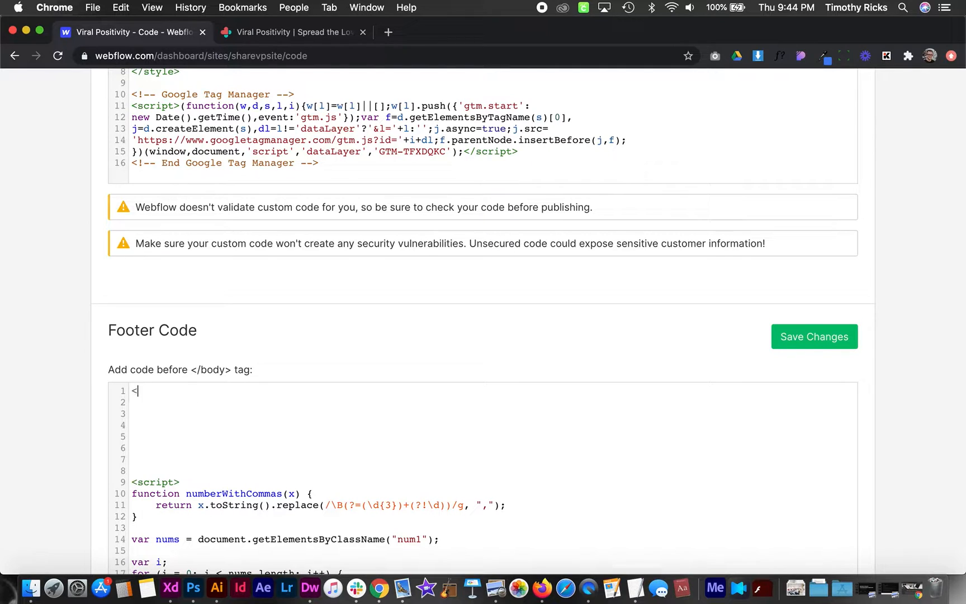
type("script>")
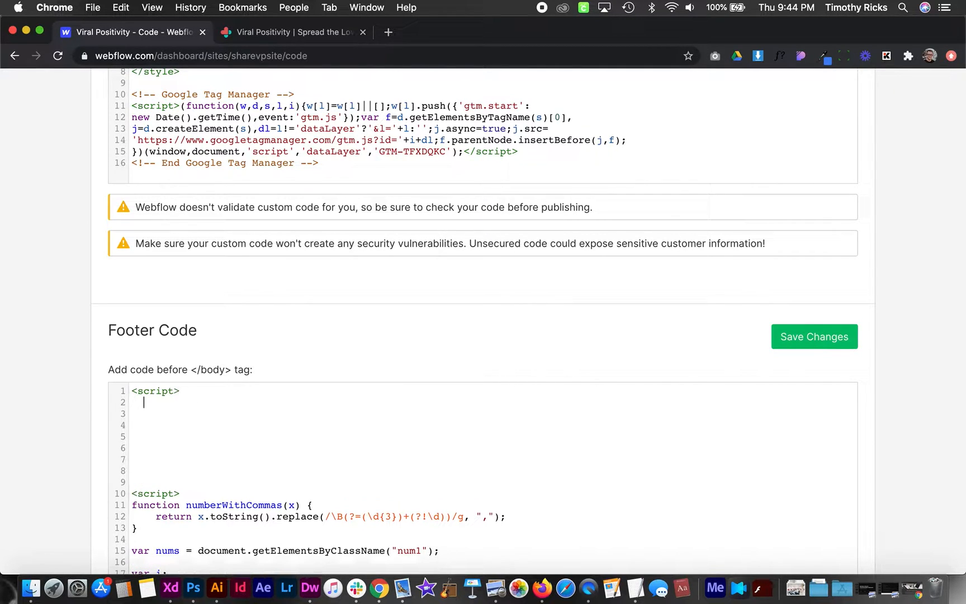
type("</script>")
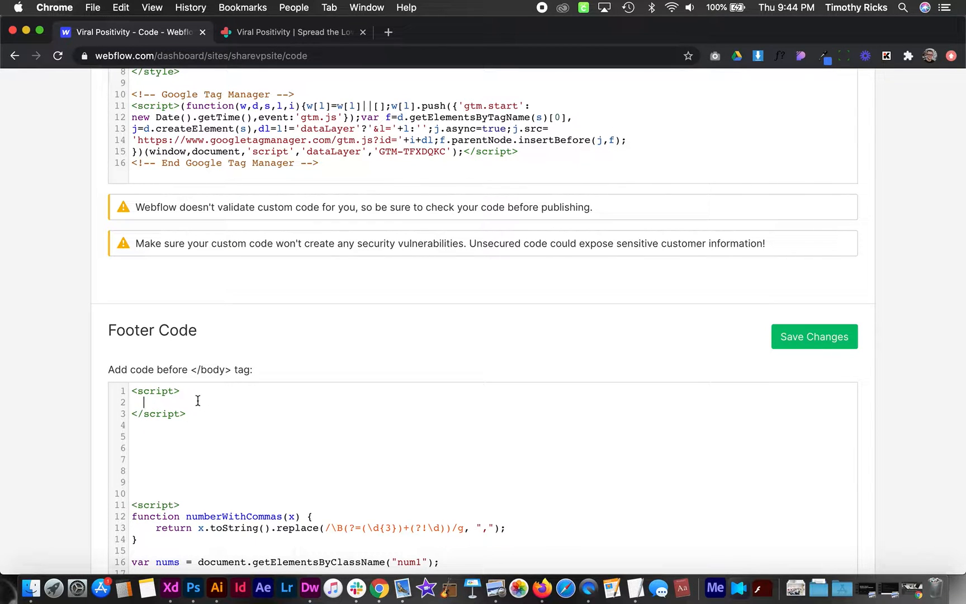
mouse_move(175, 404)
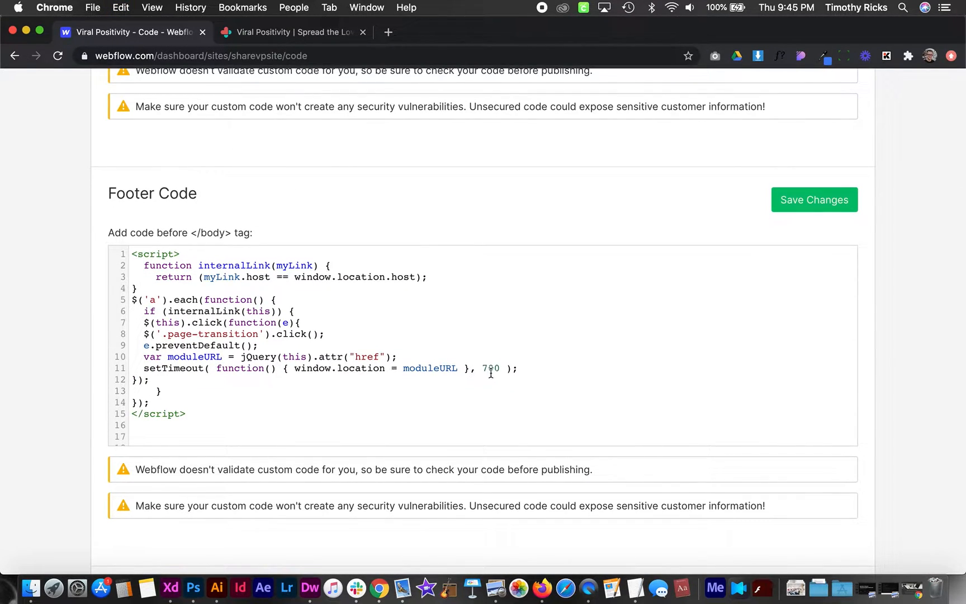
double_click(489, 368)
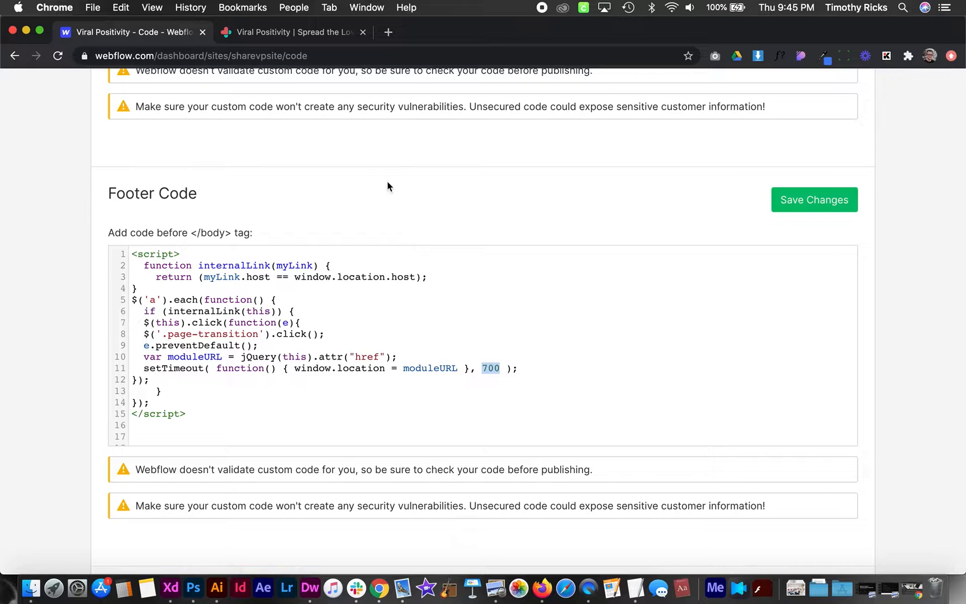
mouse_move(355, 188)
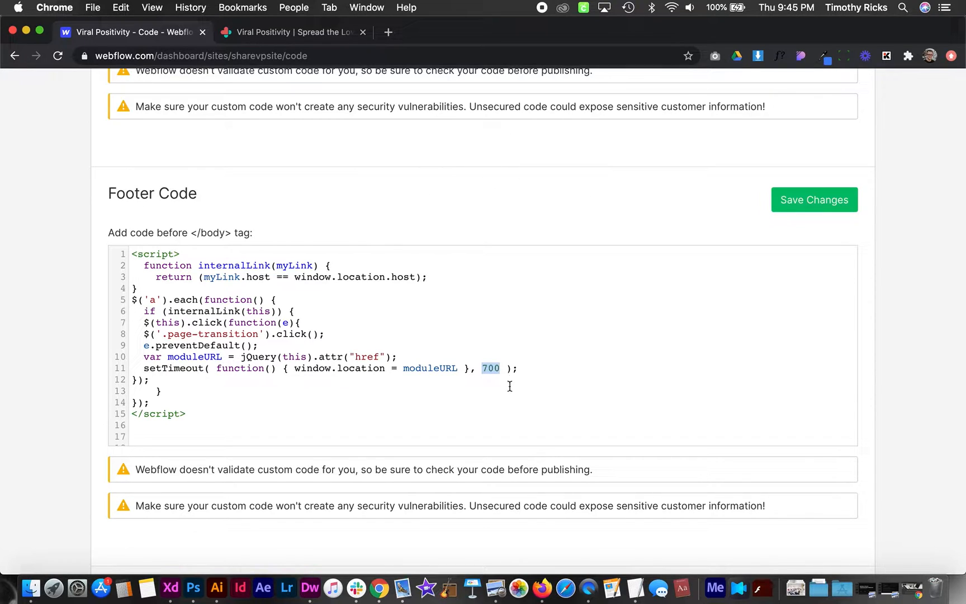
left_click(491, 368)
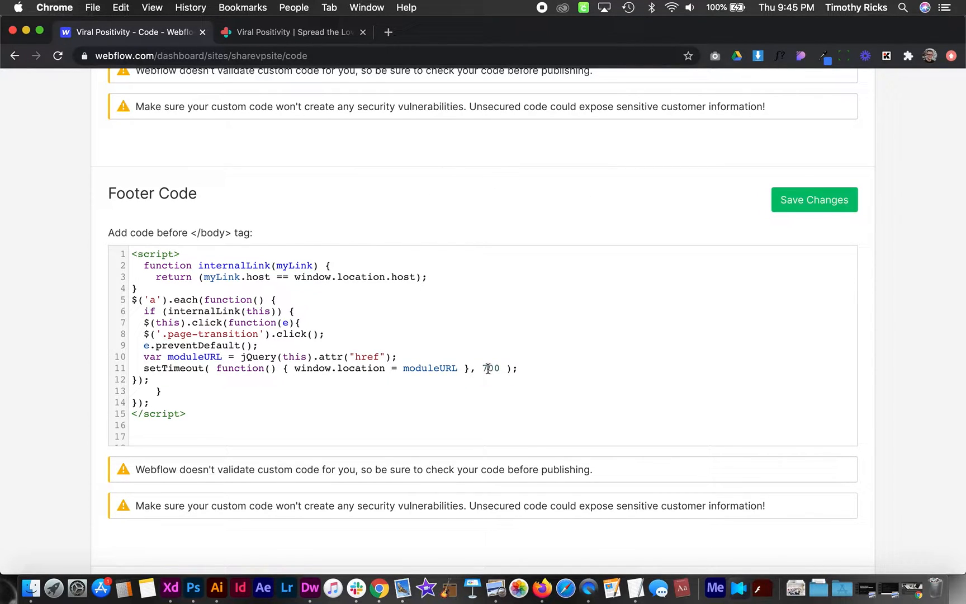
double_click(489, 368)
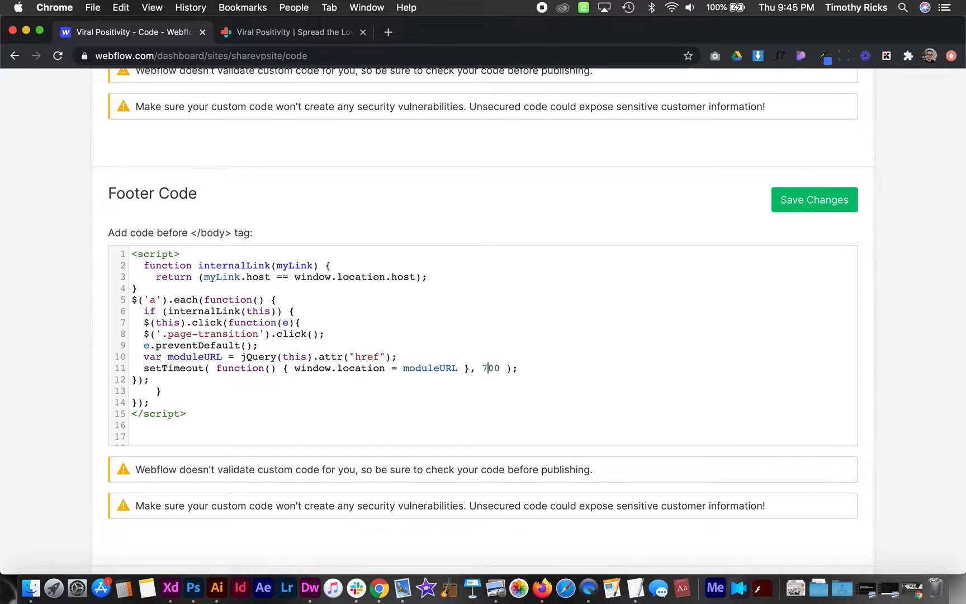
key("Backspace")
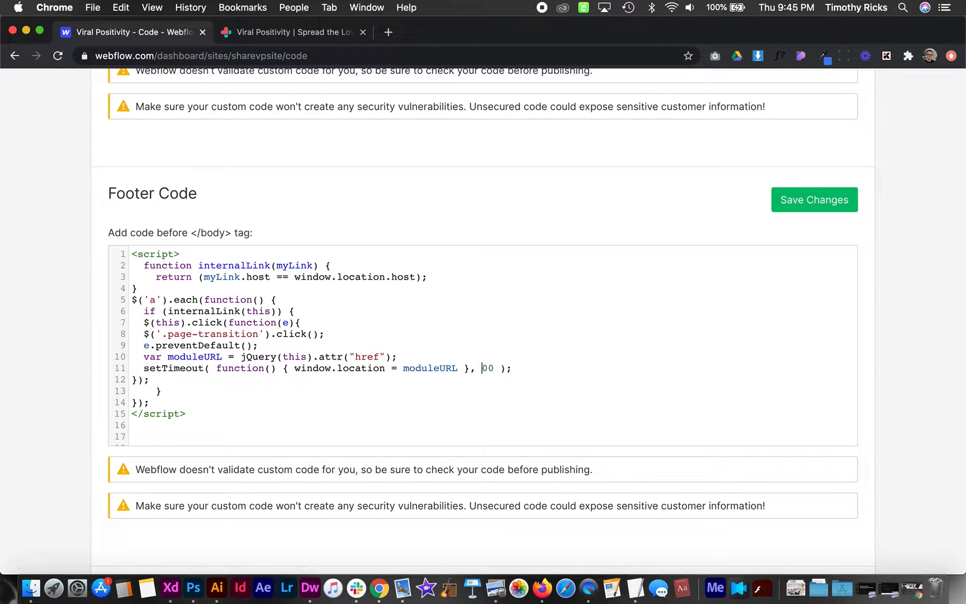
type("10")
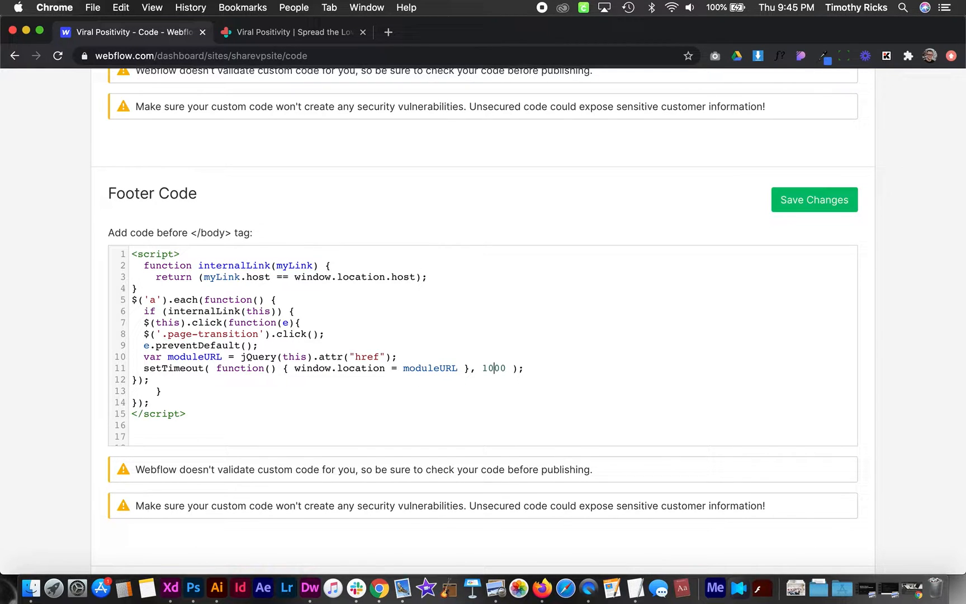
type("1200")
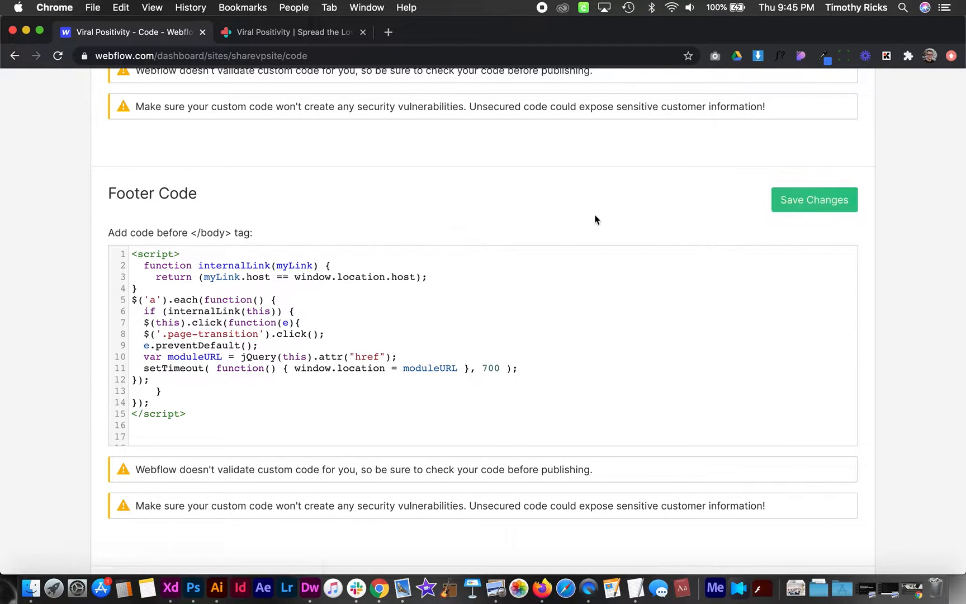
- Save the footer custom code and review the script's page-transition class name
left_click(813, 200)
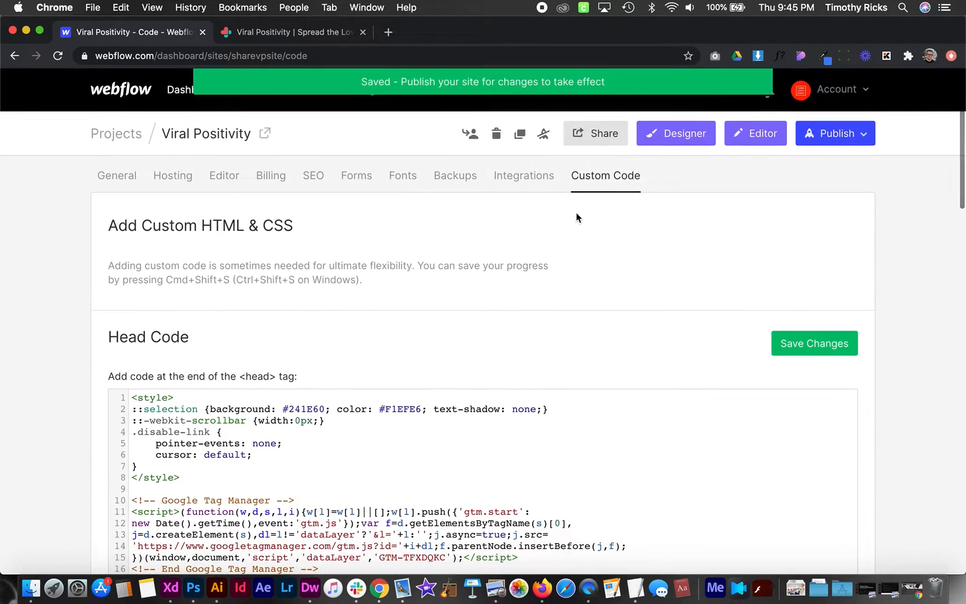
scroll("down", 3)
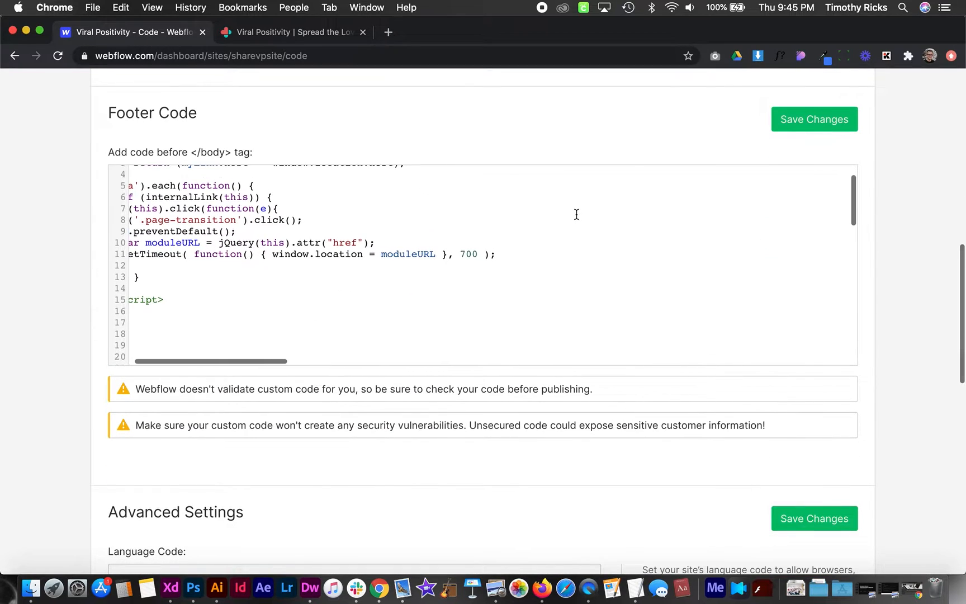
scroll("left", 3)
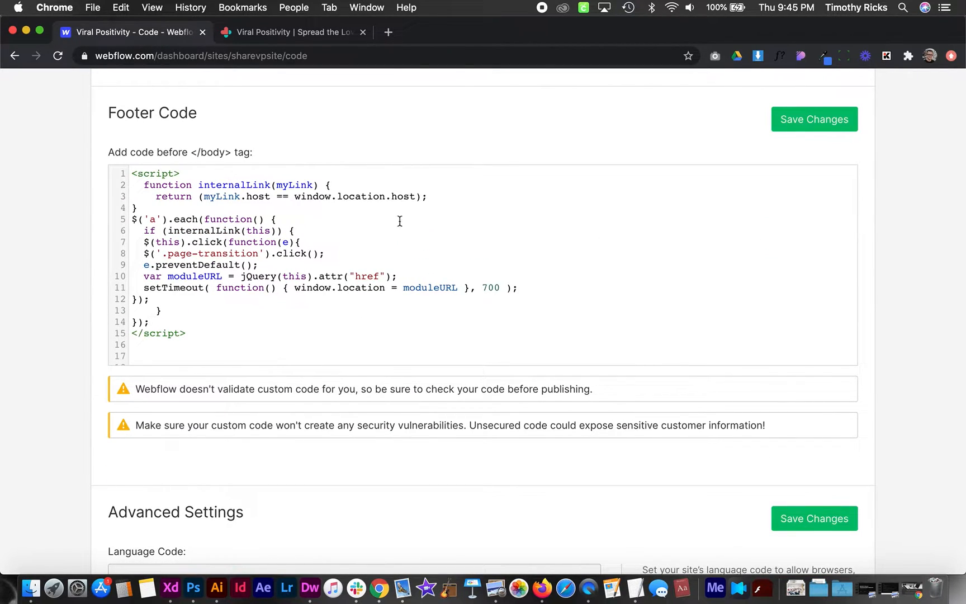
double_click(209, 253)
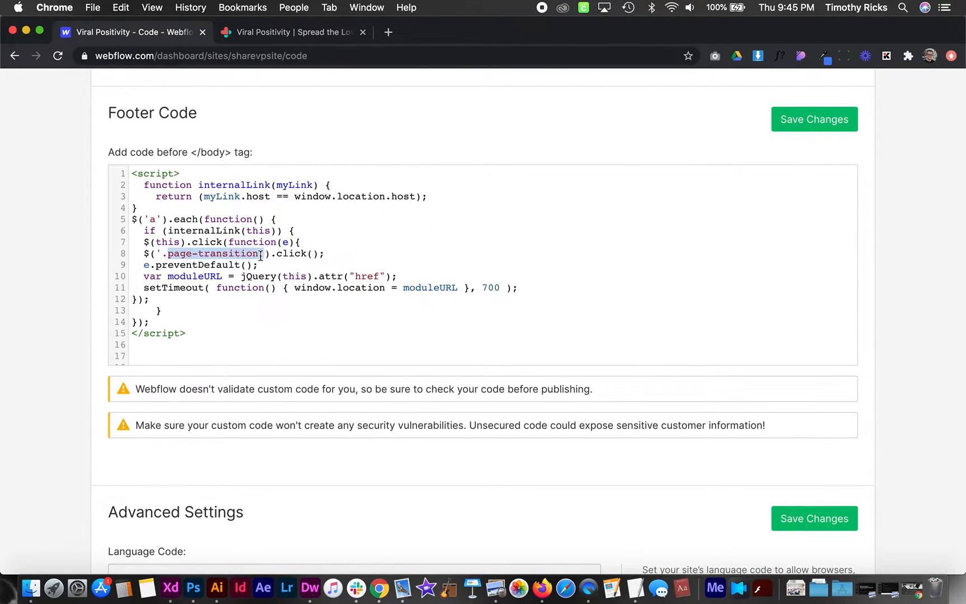
scroll("up", 3)
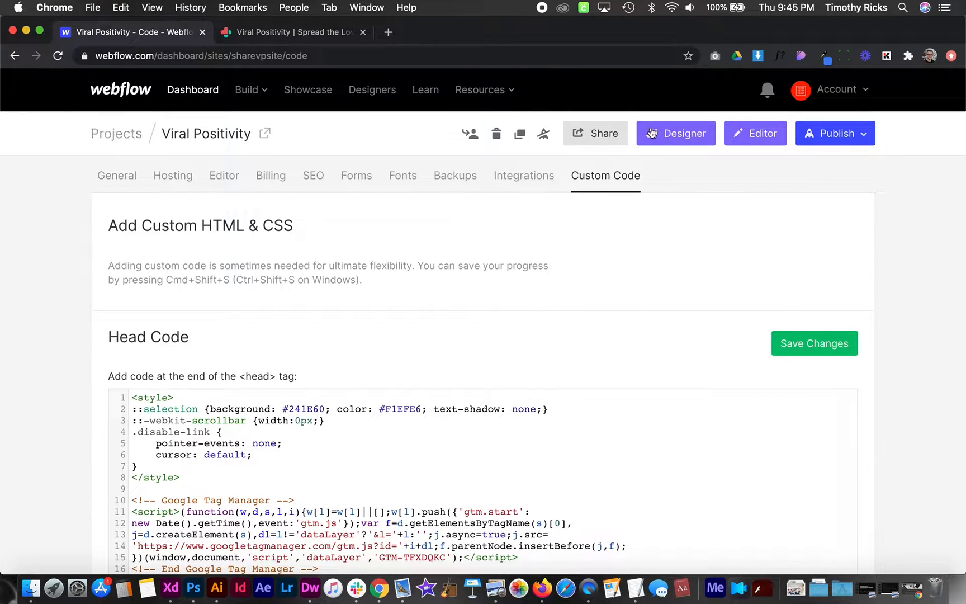
- Enter the Designer and start editing inside the Nav symbol from the Navigator
left_click(675, 133)
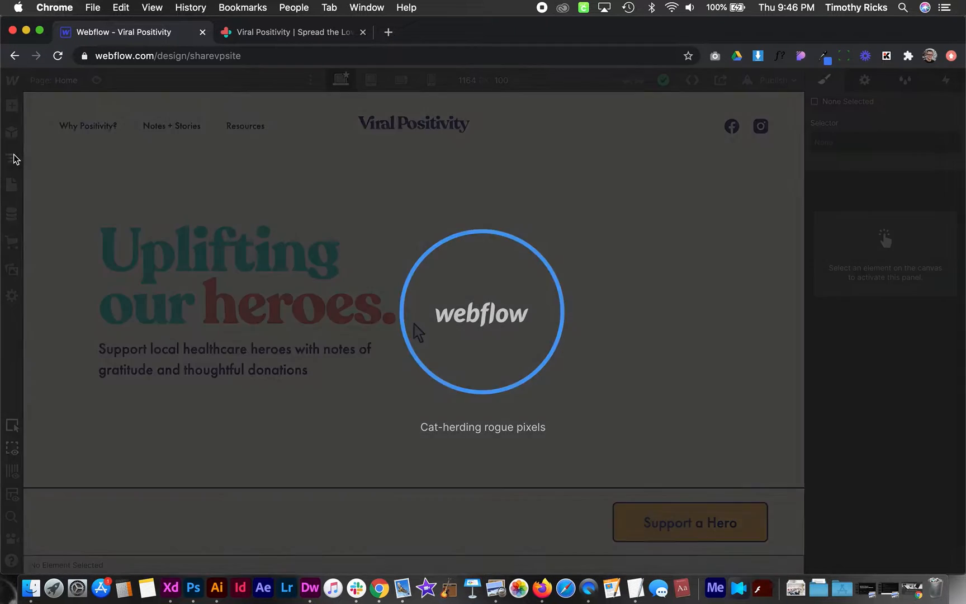
left_click(11, 159)
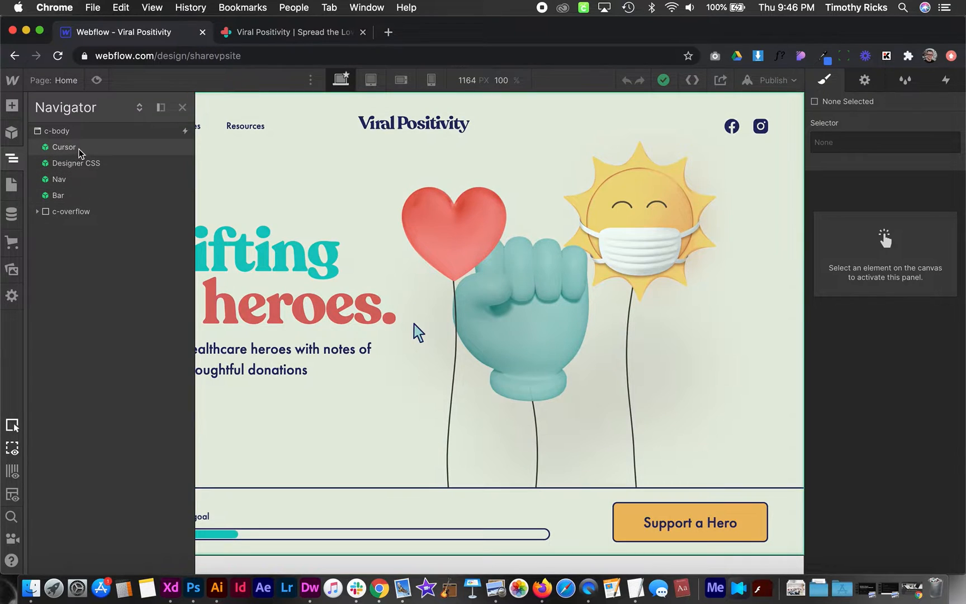
left_click(58, 179)
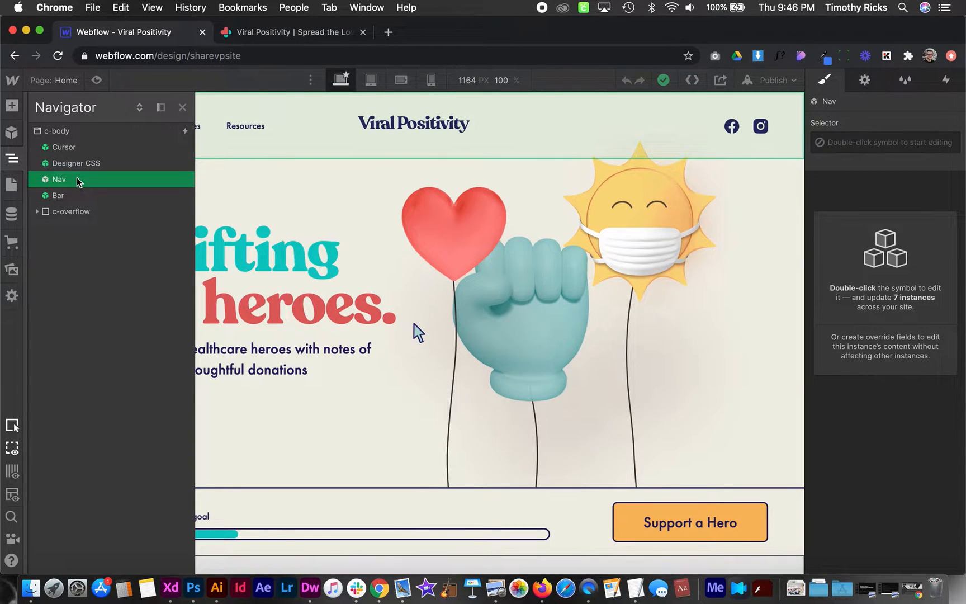
double_click(58, 179)
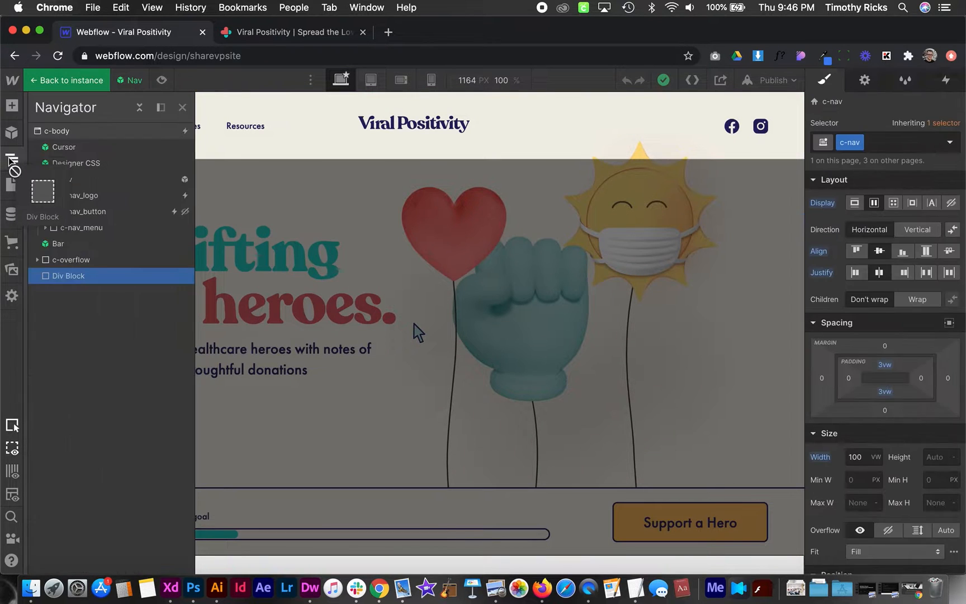
- Add a new Div Block as the first child of c-nav, above c-nav_logo
left_click(62, 179)
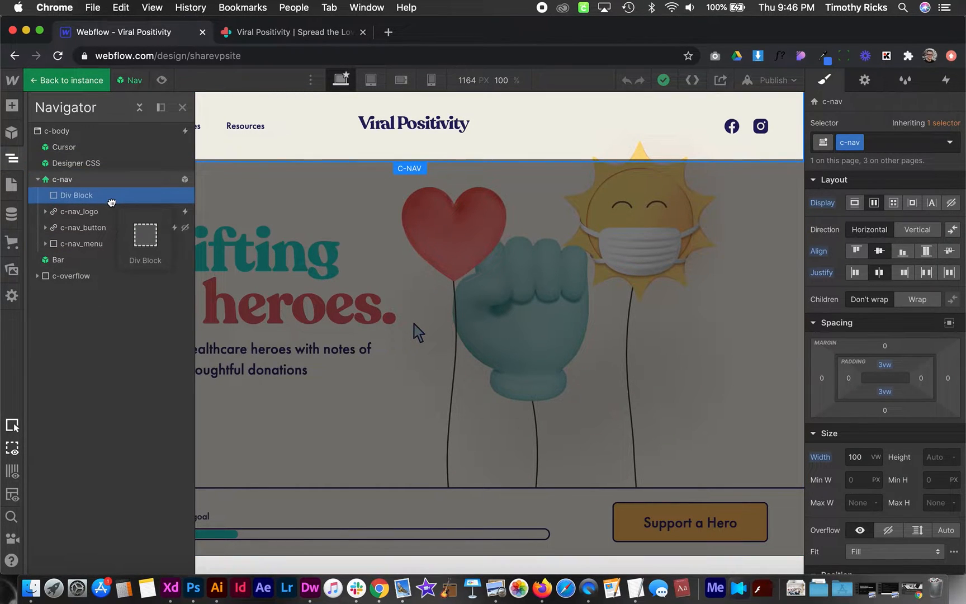
left_click(76, 196)
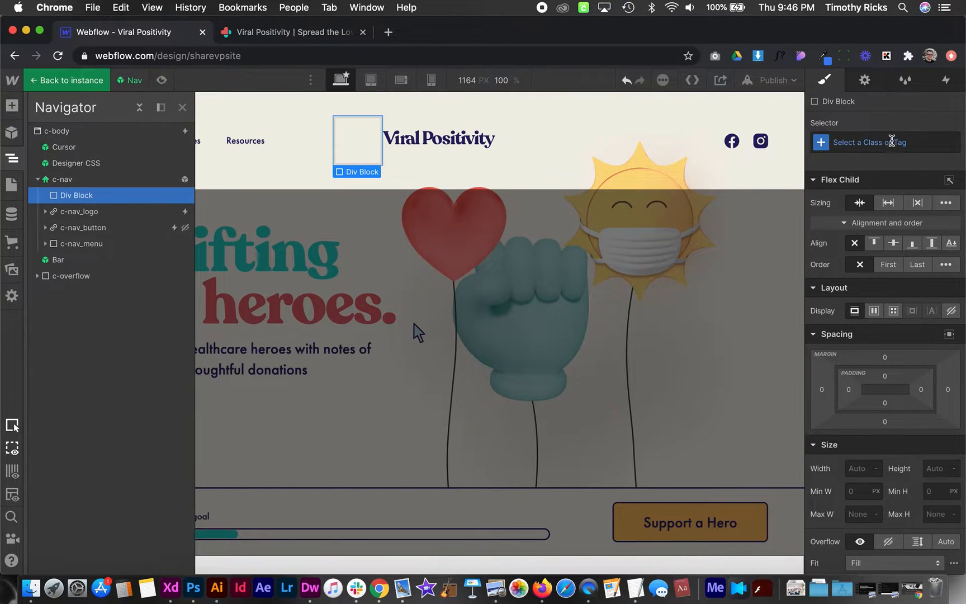
- Name the div page-transition, fix it to the viewport with z-index 3000
type("page-transition")
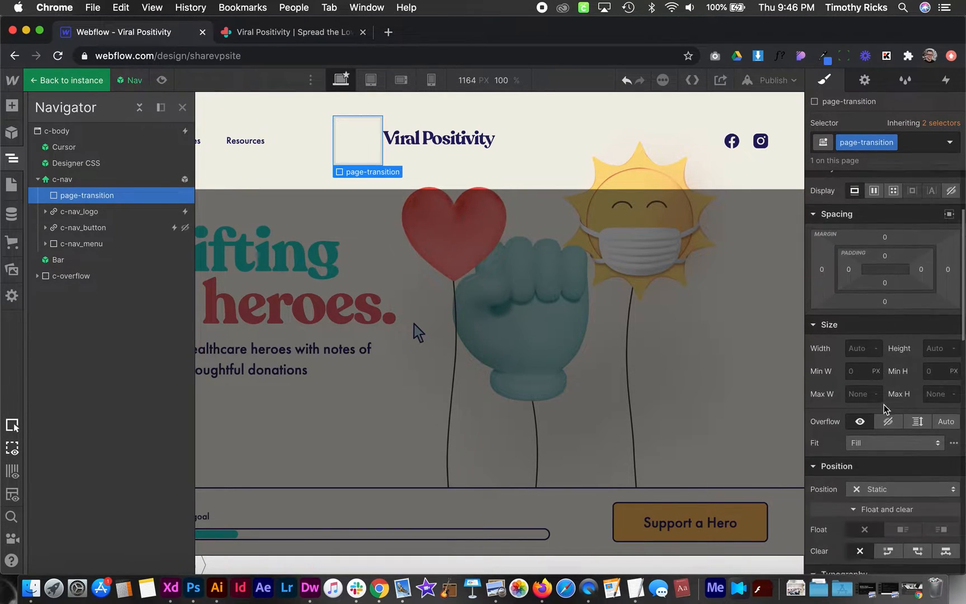
left_click(902, 489)
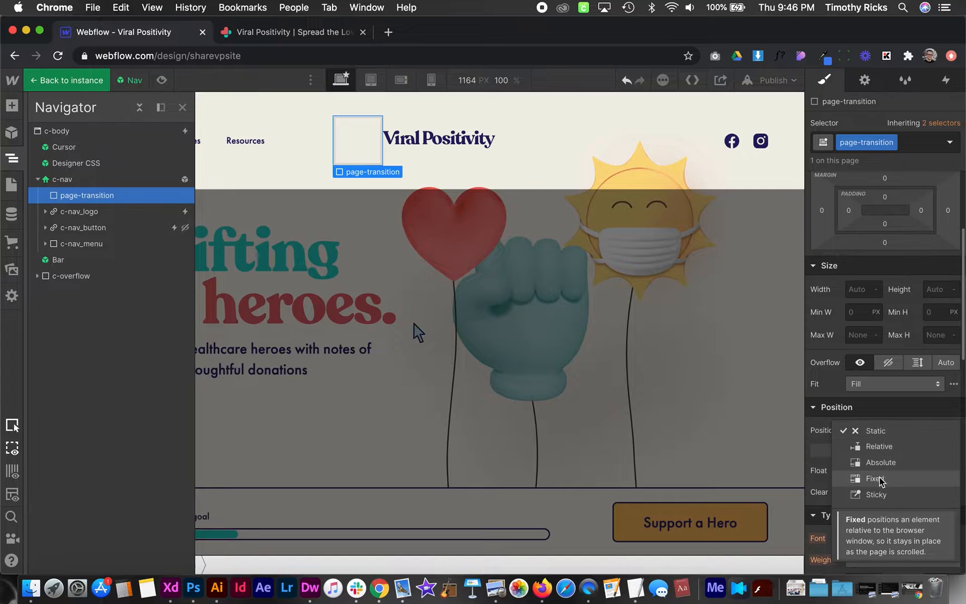
left_click(875, 479)
type("100")
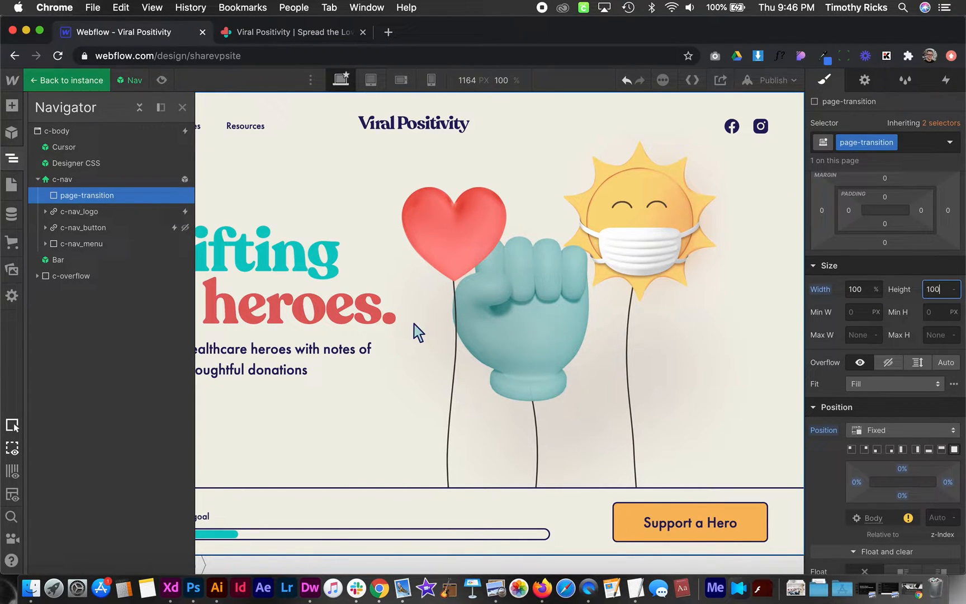
scroll("down", 3)
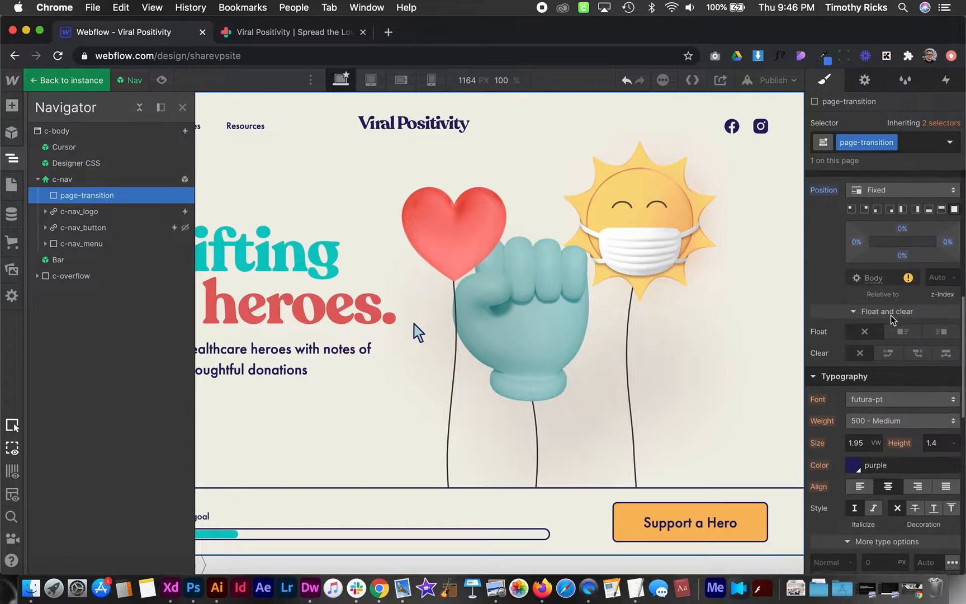
left_click(941, 271)
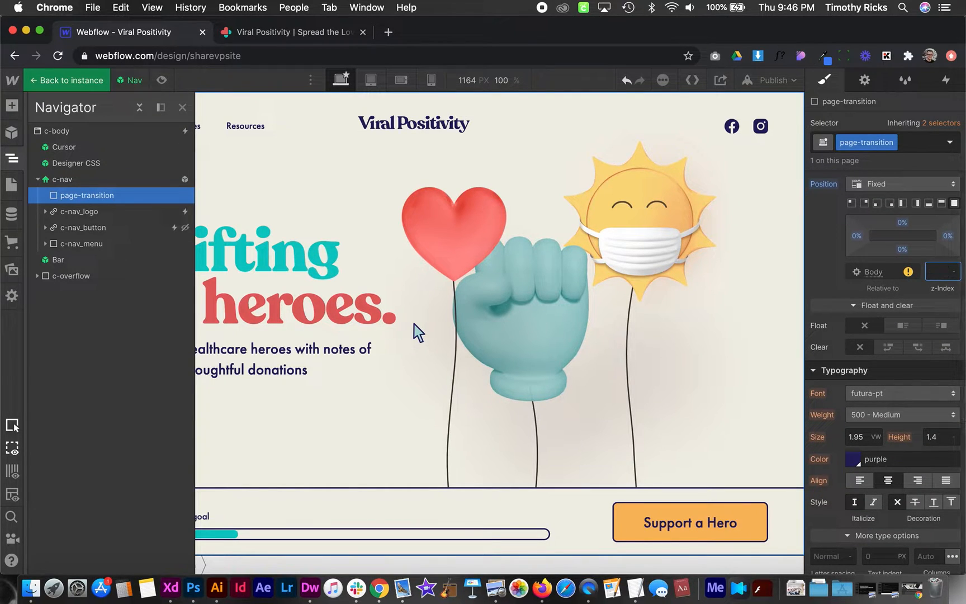
type("3000")
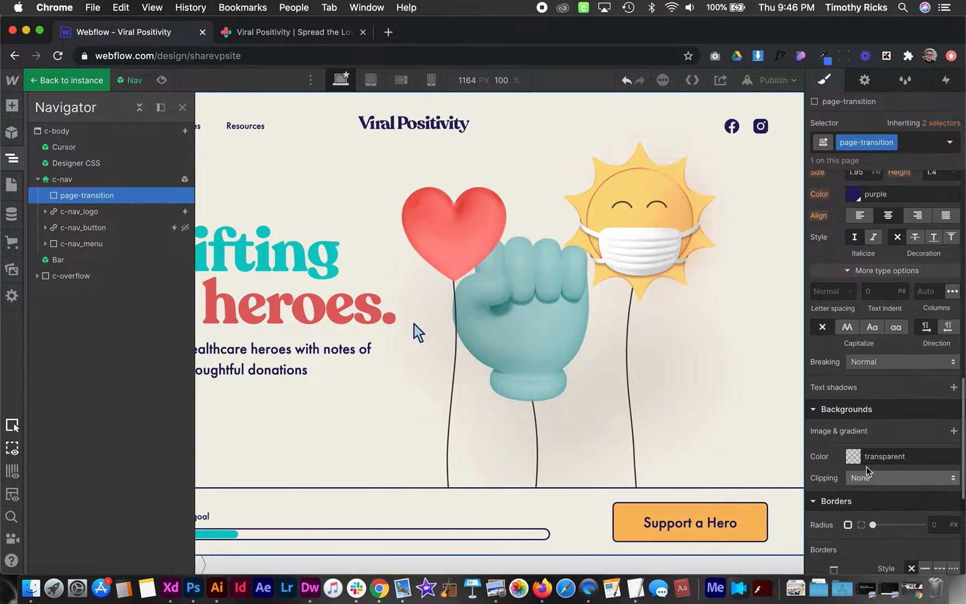
- Fill the page-transition overlay with the Purple swatch background colour
left_click(853, 456)
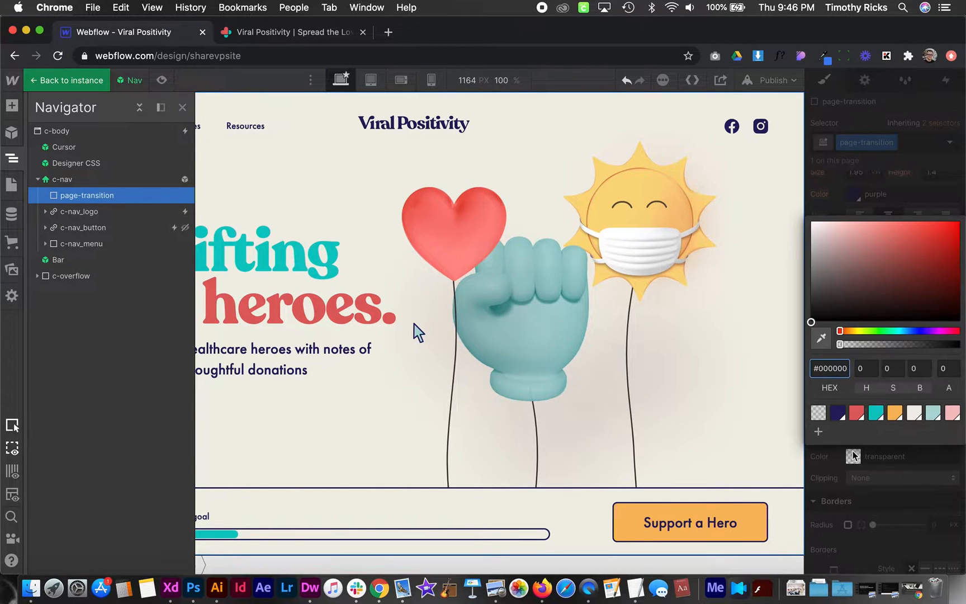
left_click(837, 385)
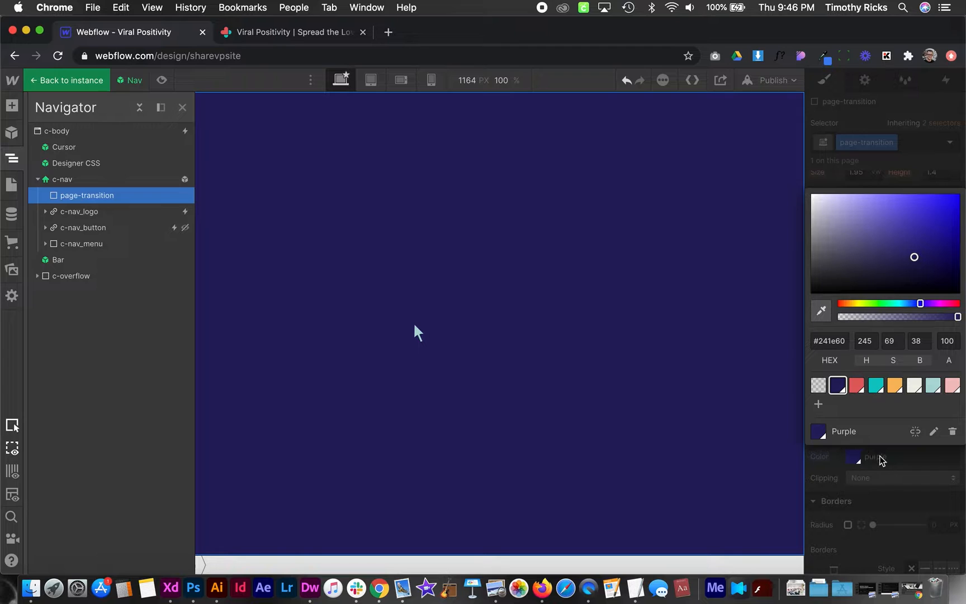
left_click(825, 80)
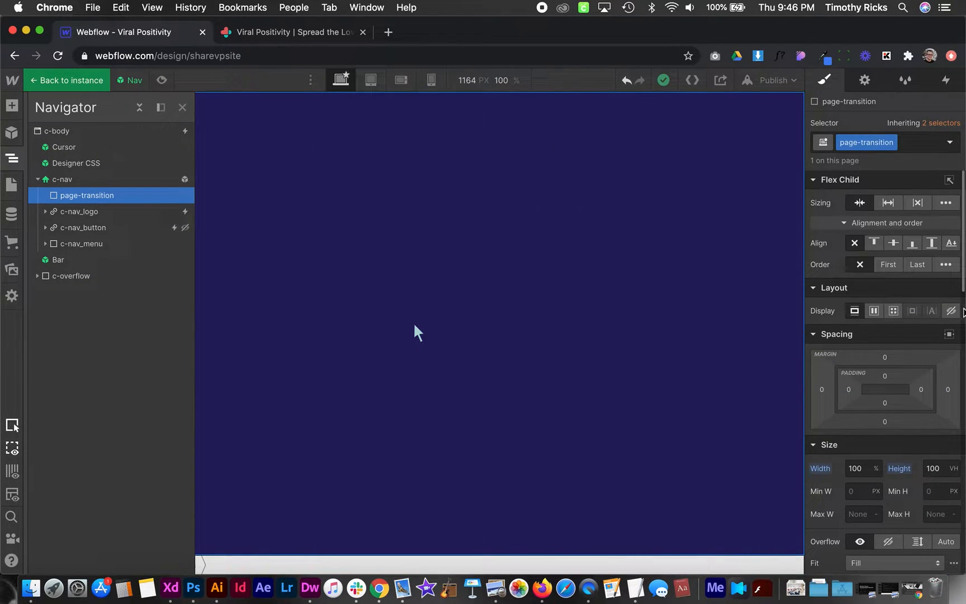
mouse_move(951, 311)
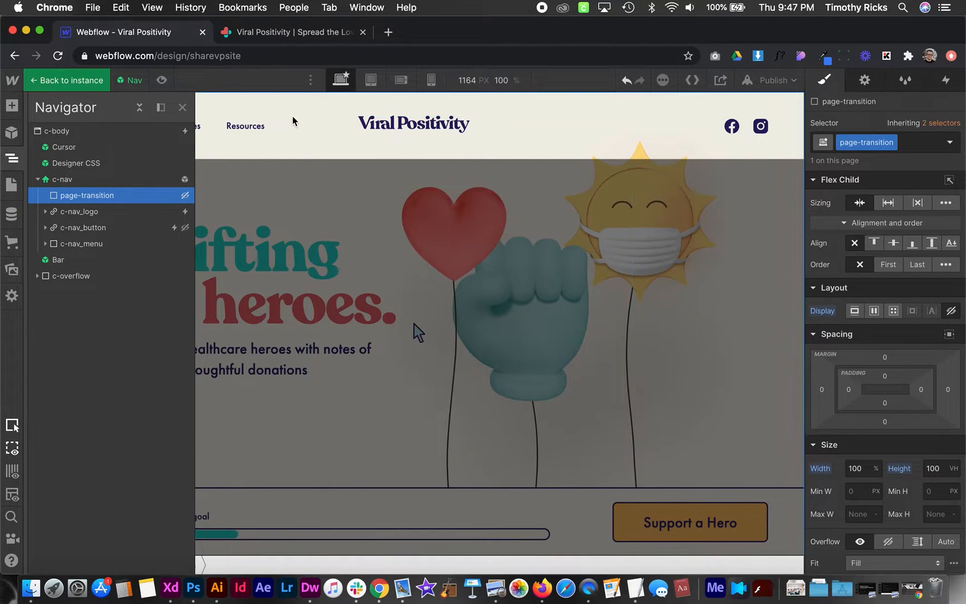
- Show the Interactions panel listing the element and page triggers
left_click(277, 278)
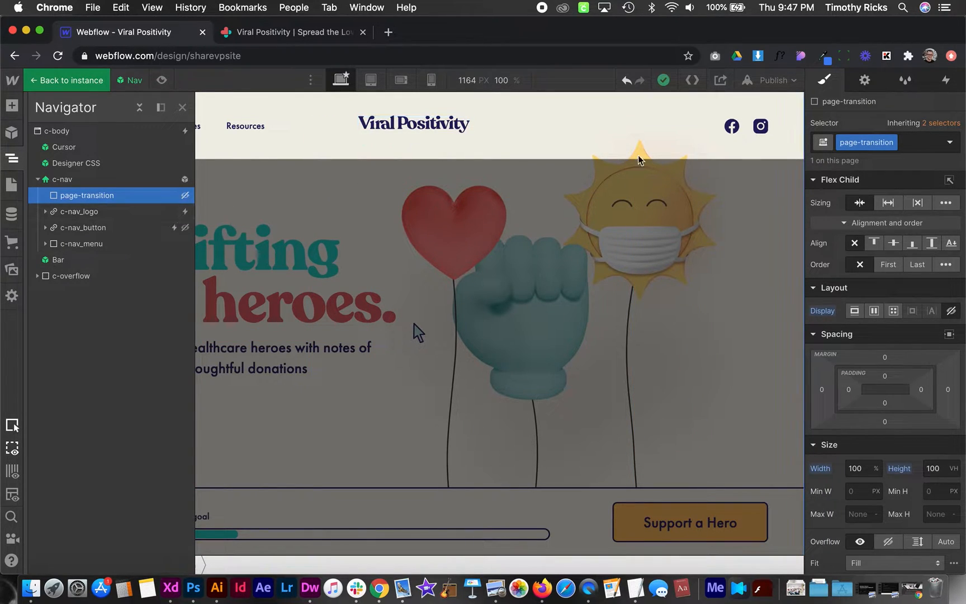
left_click(947, 81)
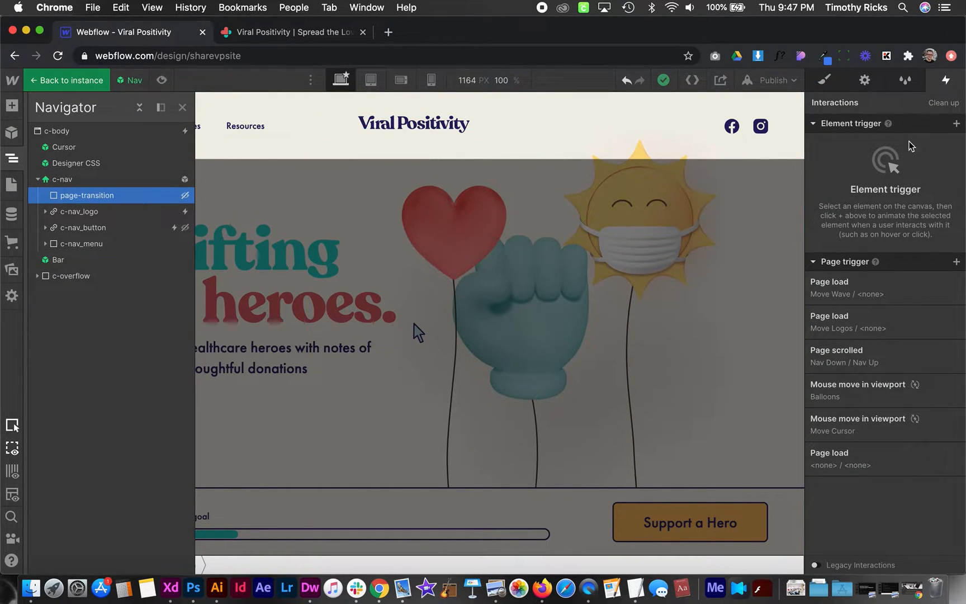
- Add a Mouse click trigger on the page-transition class that starts a new animation on first click
left_click(958, 123)
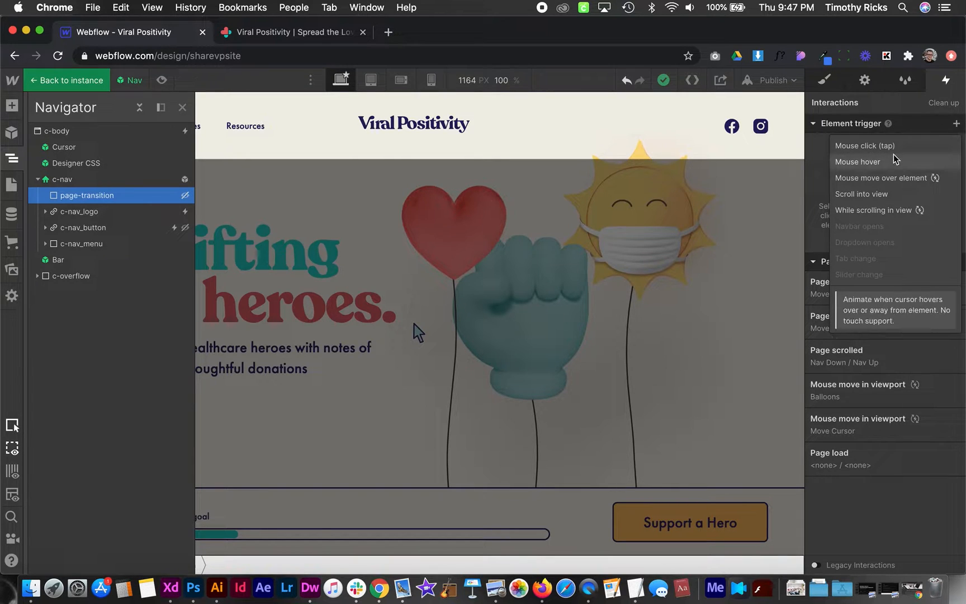
left_click(864, 146)
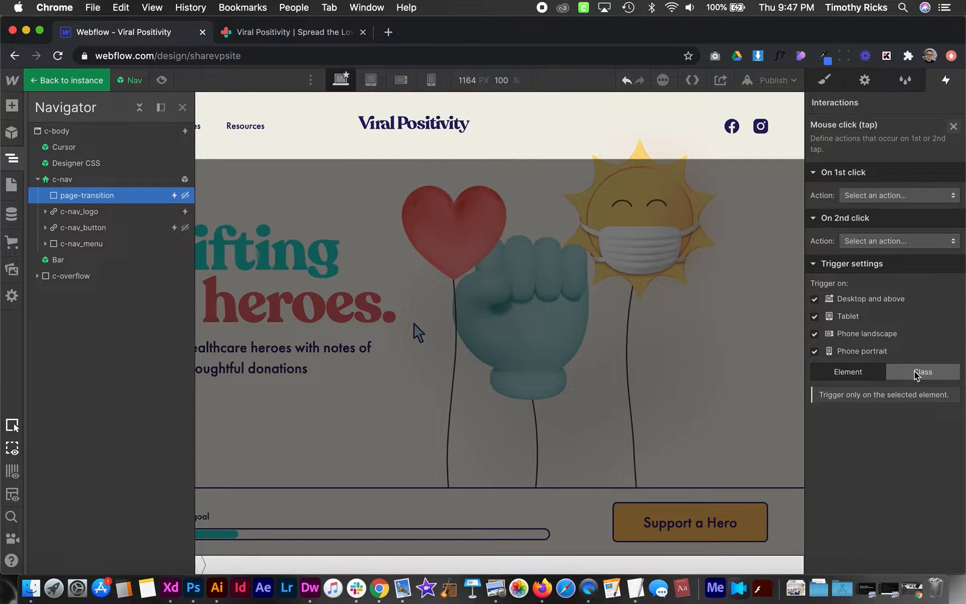
left_click(923, 371)
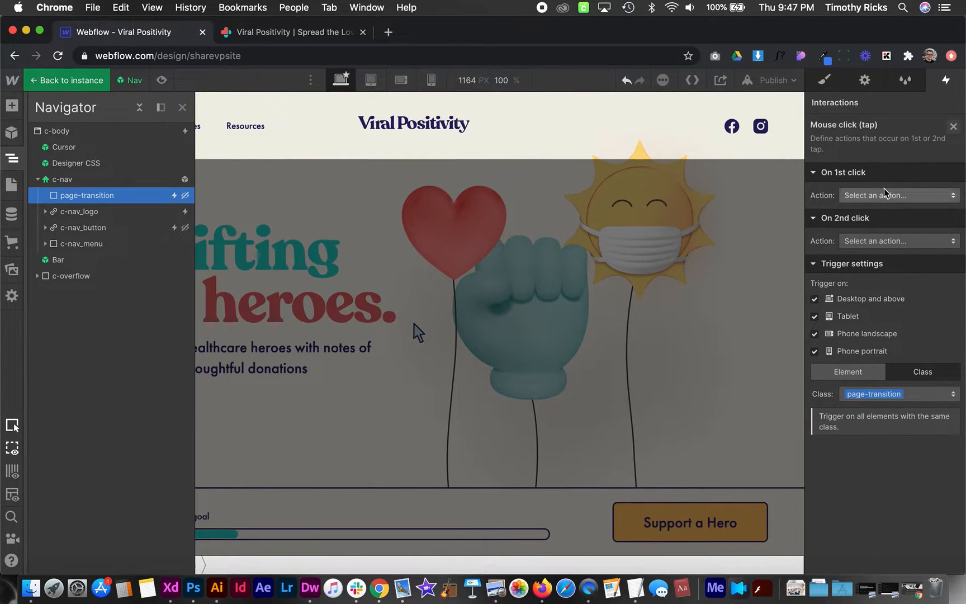
left_click(897, 194)
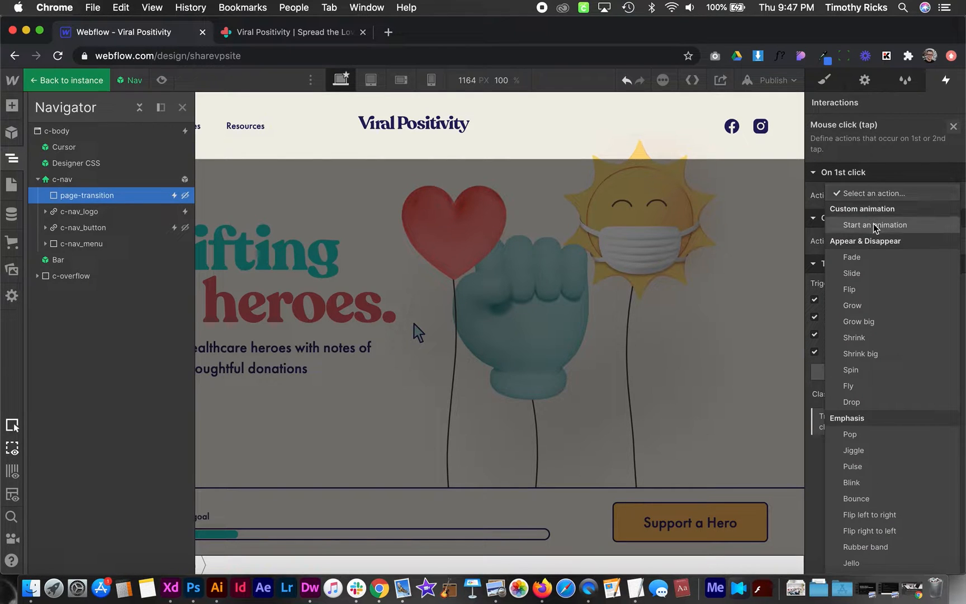
left_click(873, 224)
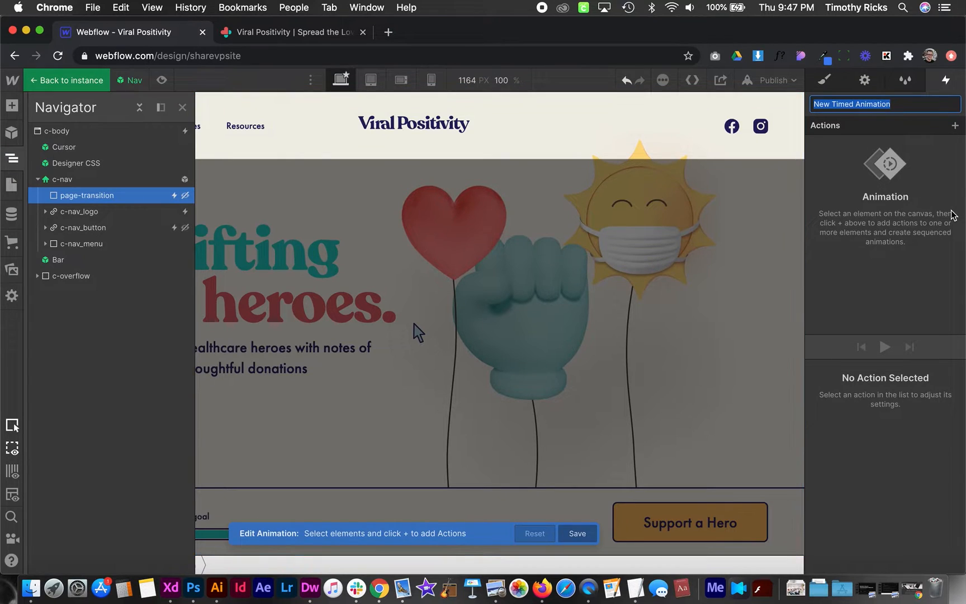
- Name the animation Page Out with an instant Hide/Show and Move X -100% at 0 s
type("Page Out")
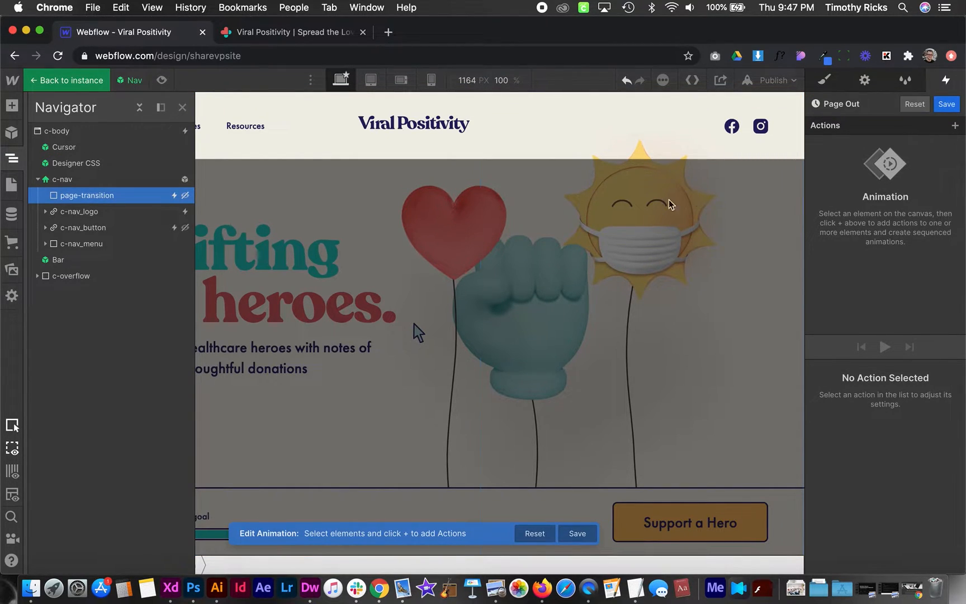
left_click(956, 125)
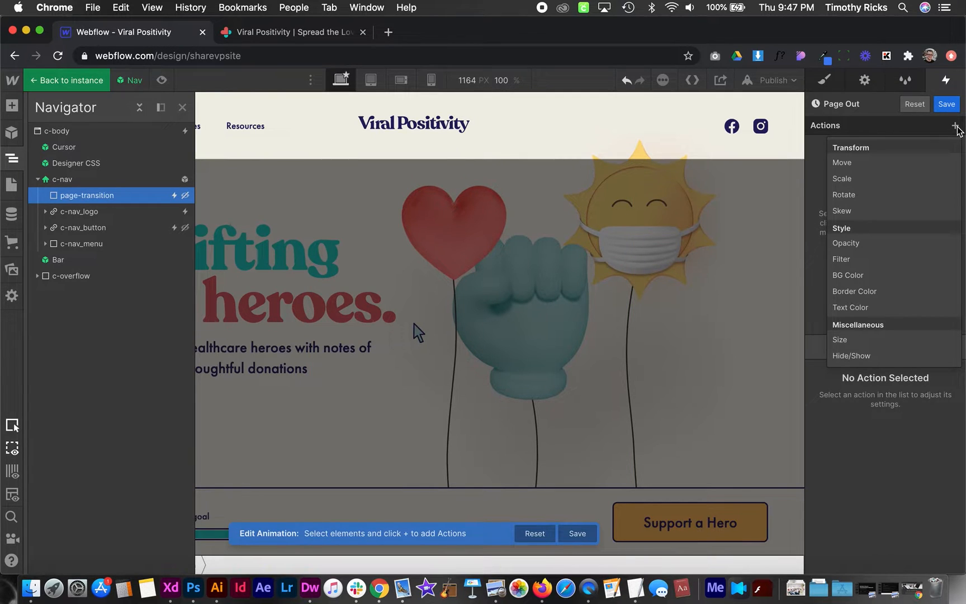
mouse_move(880, 357)
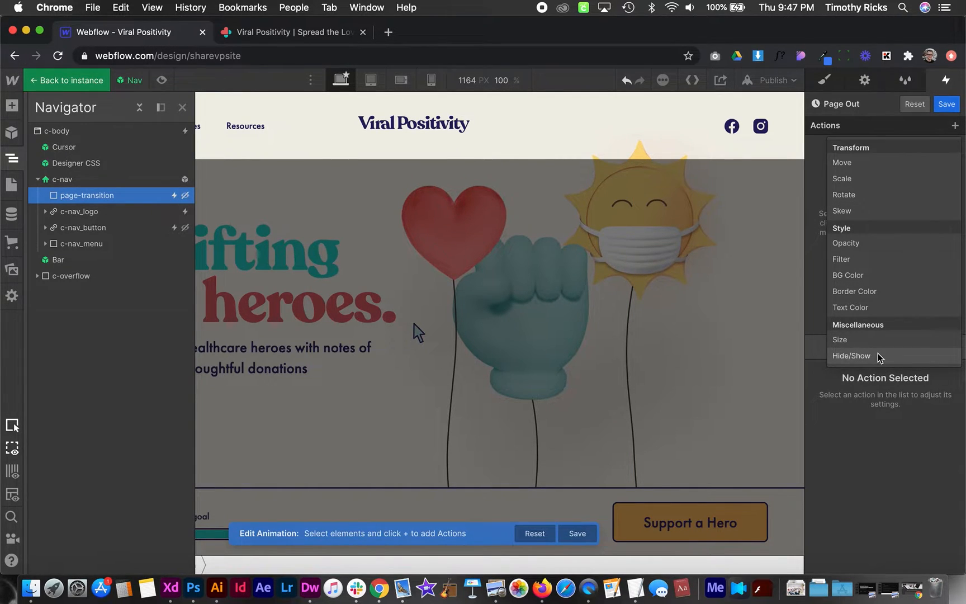
left_click(852, 356)
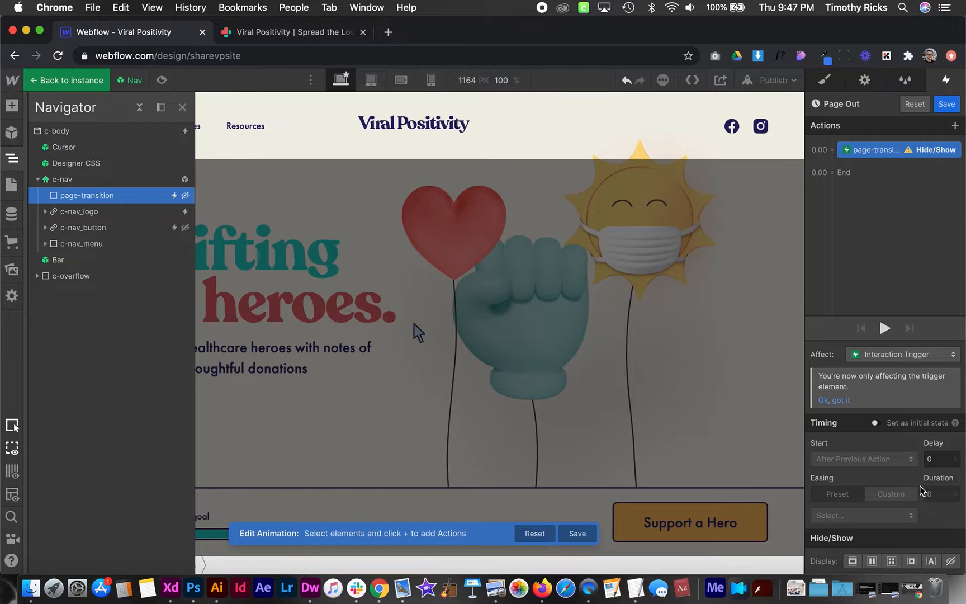
mouse_move(853, 560)
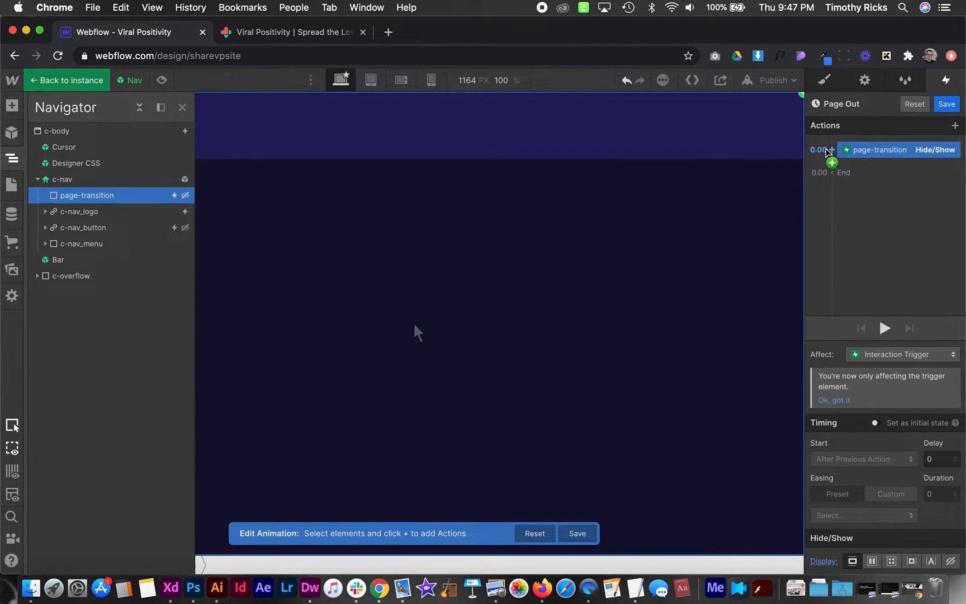
left_click(832, 162)
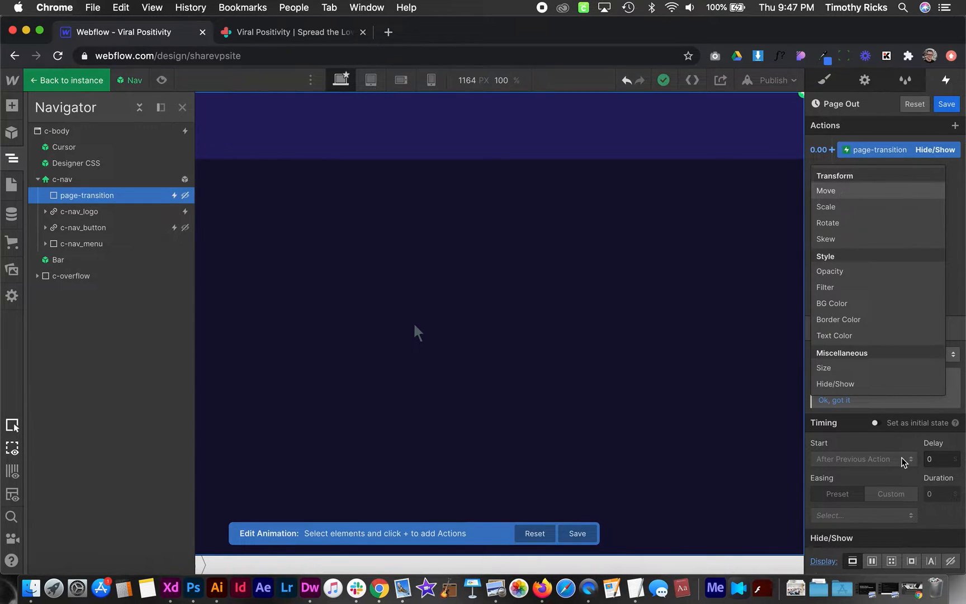
left_click(827, 191)
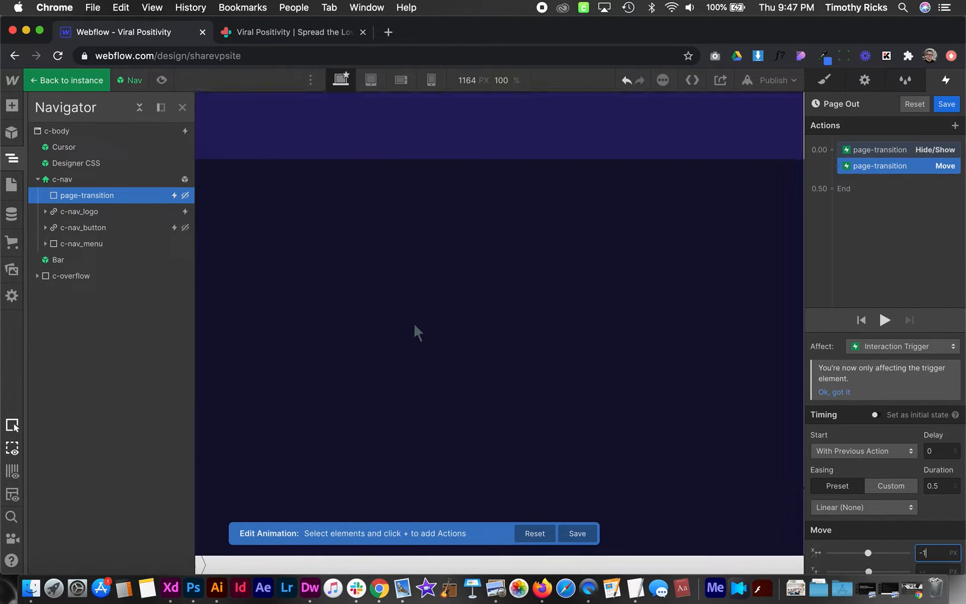
type("-100")
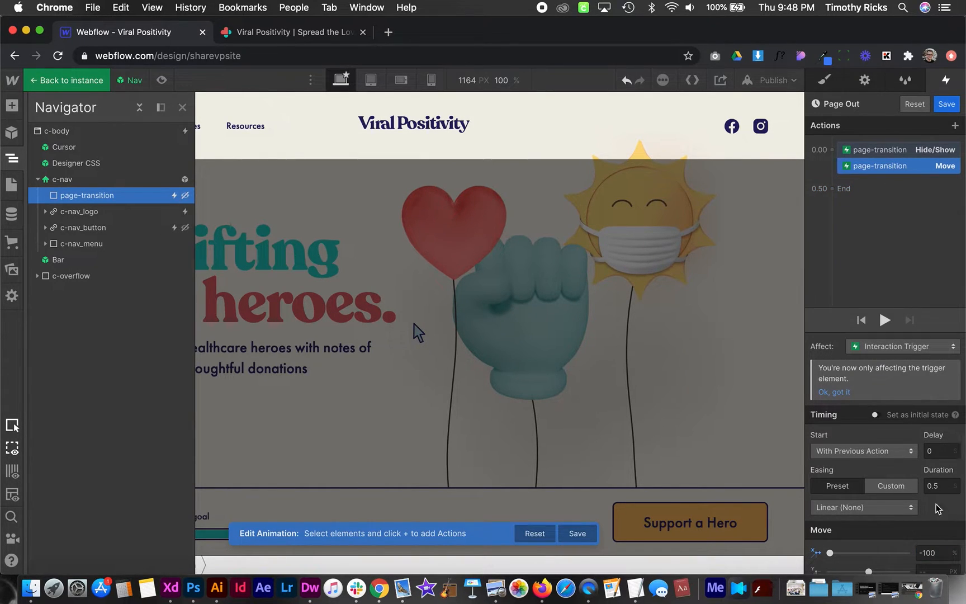
left_click(937, 486)
type("0")
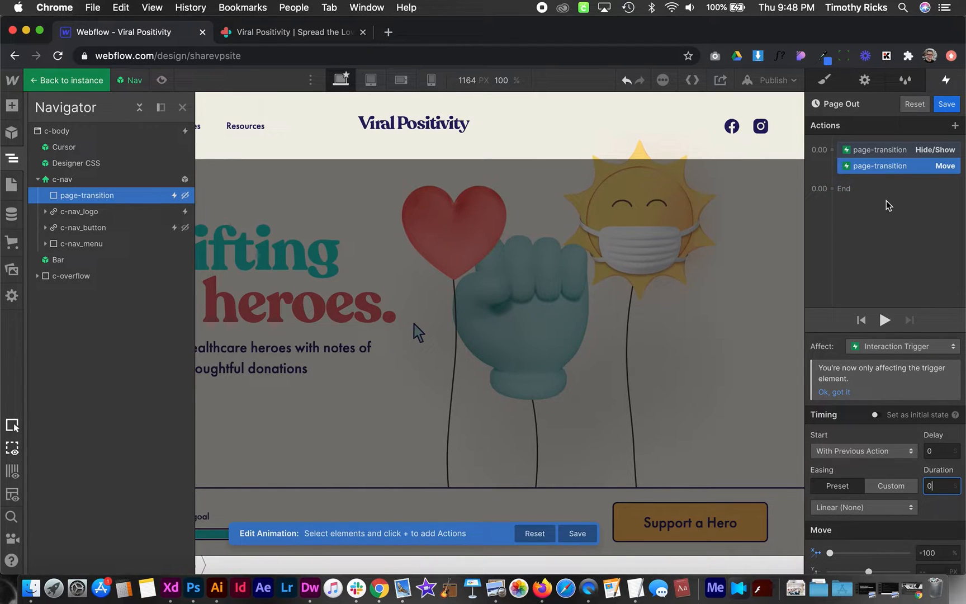
- Add a Move to 0 slide with Out Quart easing plus an Opacity 100 initial action
left_click(830, 189)
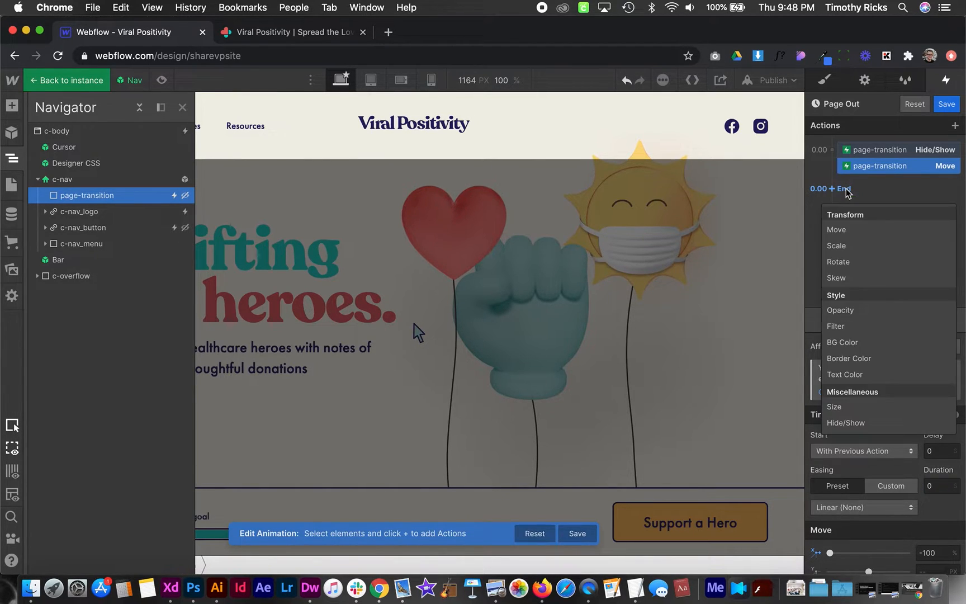
mouse_move(836, 229)
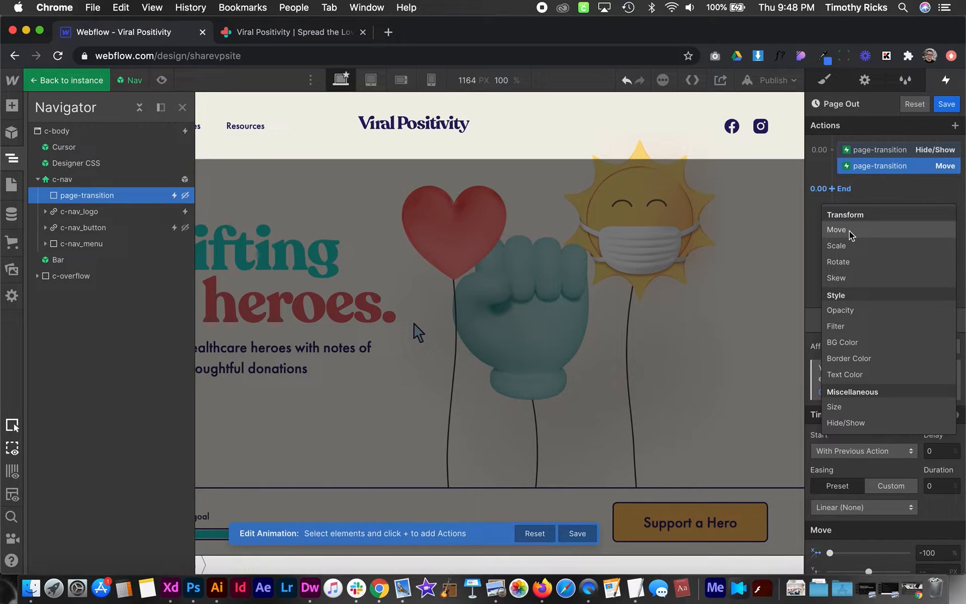
left_click(837, 229)
type(".5")
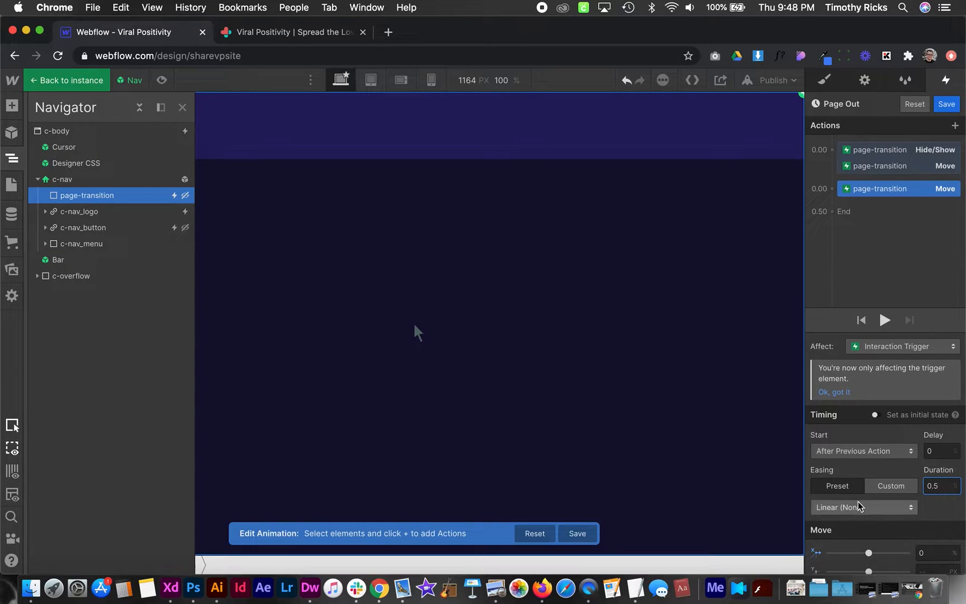
left_click(862, 506)
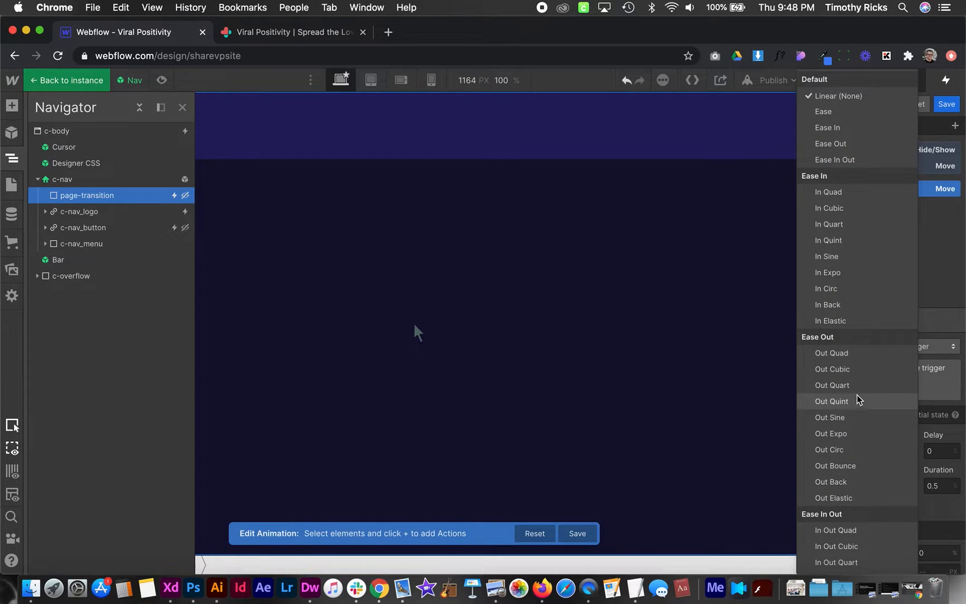
left_click(831, 385)
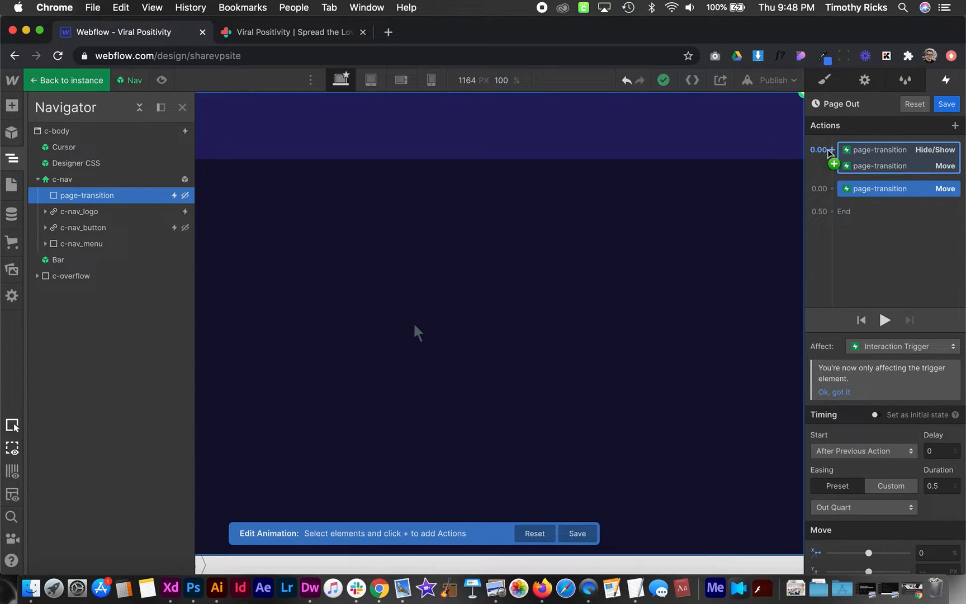
left_click(834, 154)
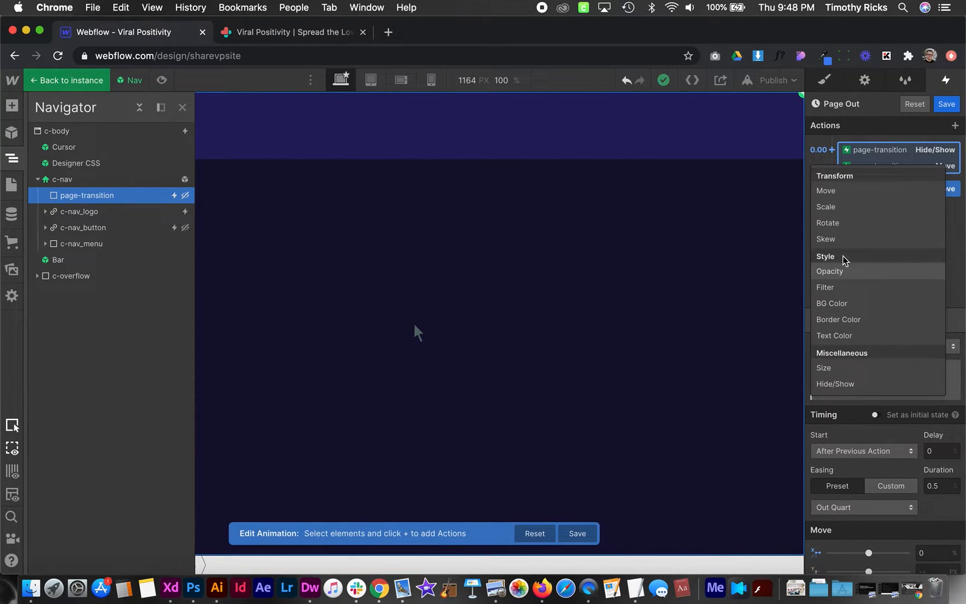
left_click(830, 270)
type("0")
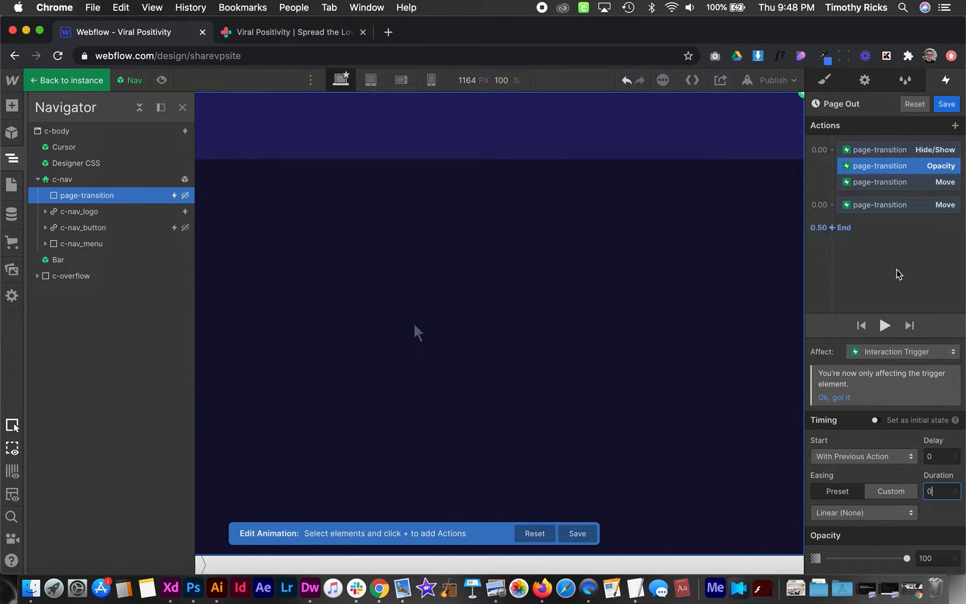
- Preview the Page Out animation and stop the preview
left_click(885, 325)
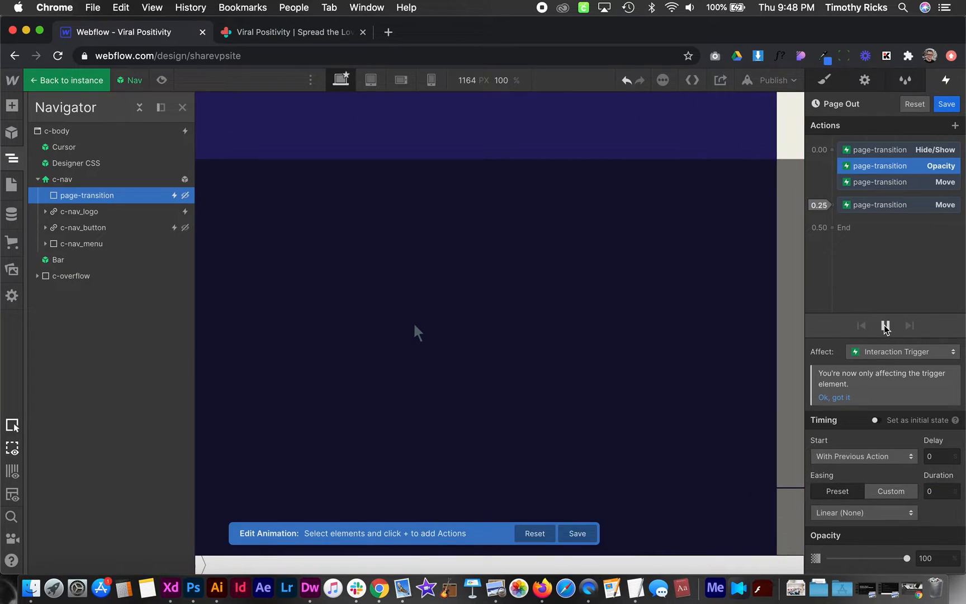
left_click(885, 325)
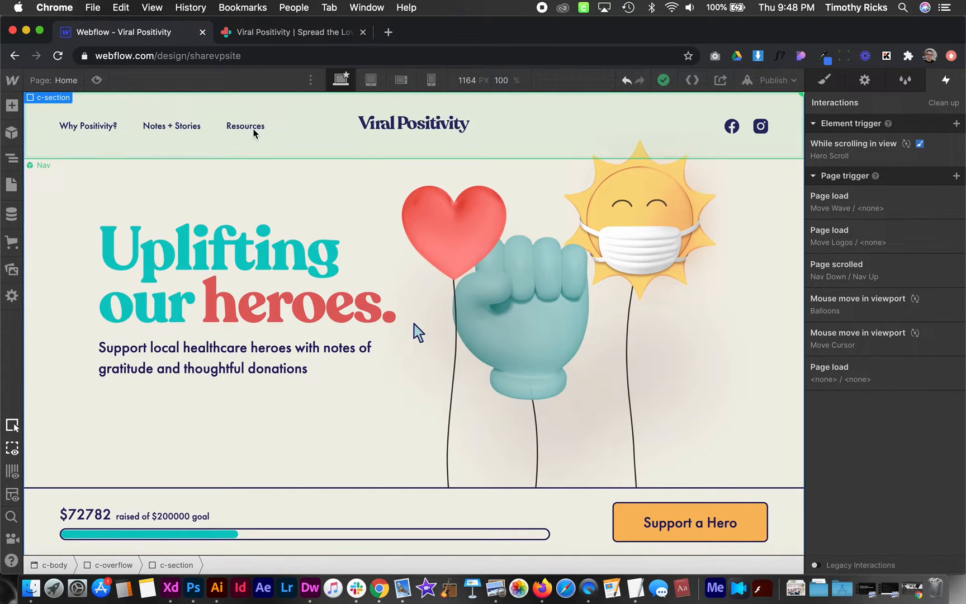
- Return to the Home page and reselect the page for a page trigger
left_click(297, 302)
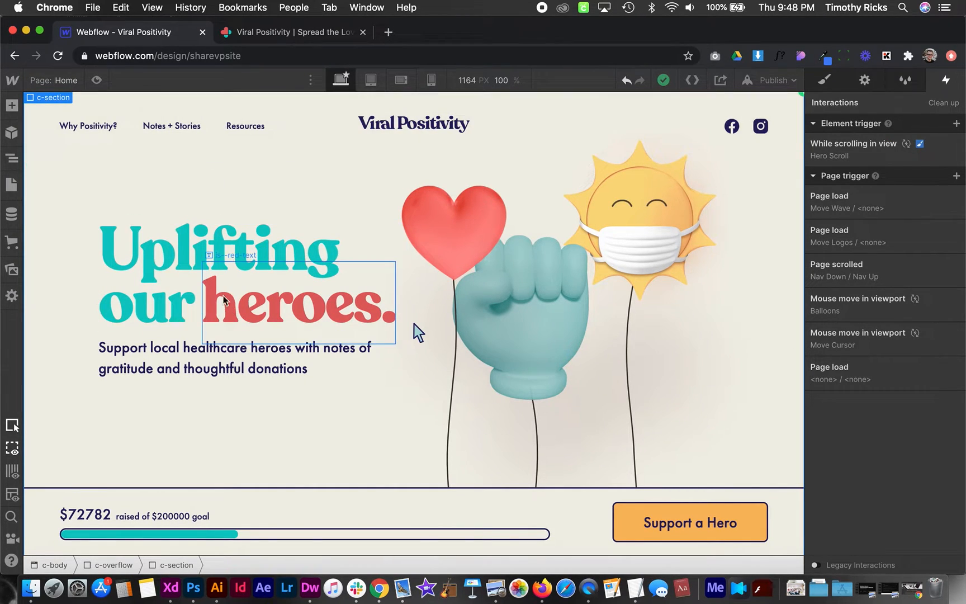
left_click(731, 125)
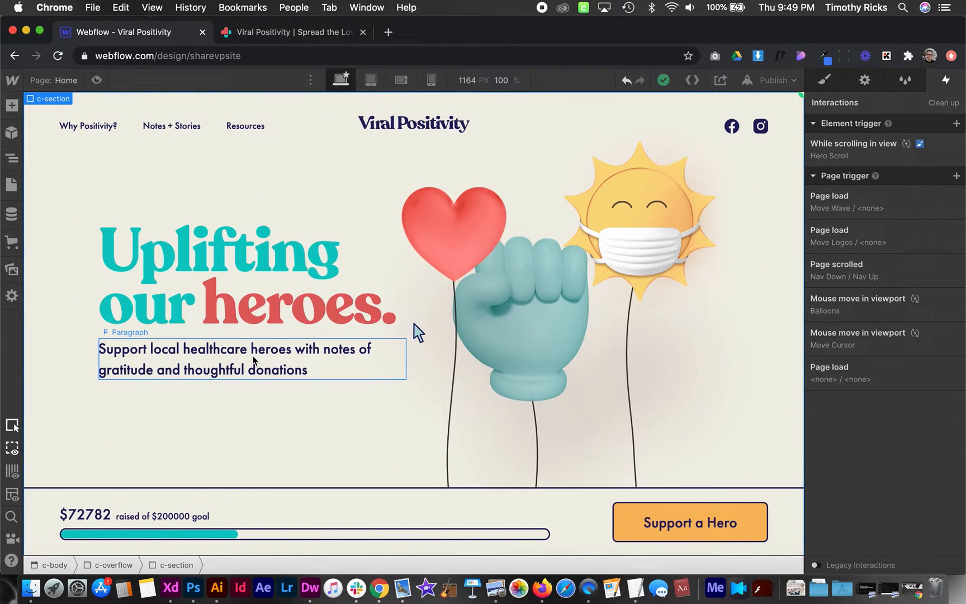
left_click(252, 274)
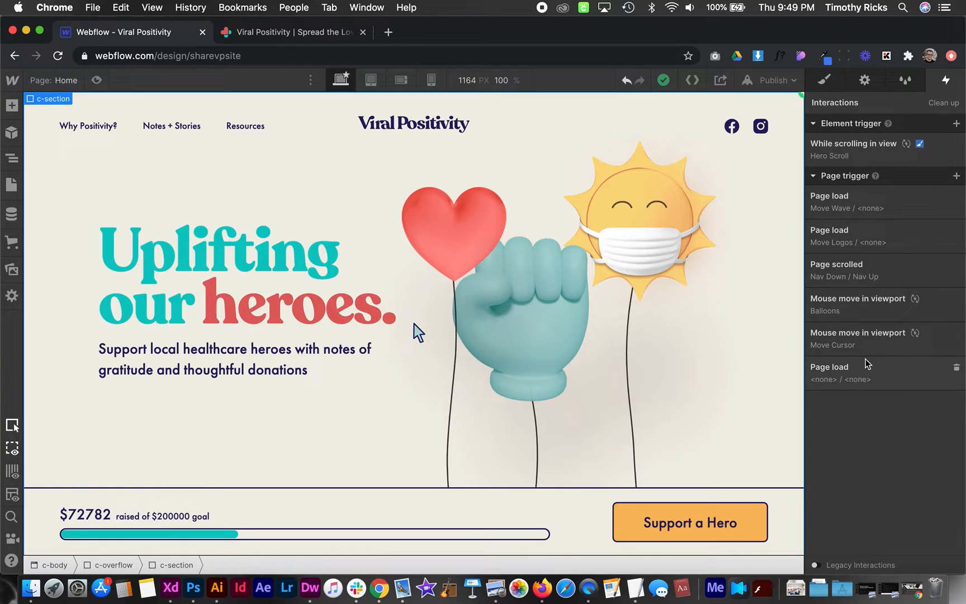
- Add a Page load trigger starting a new timed animation named Page Load
left_click(956, 176)
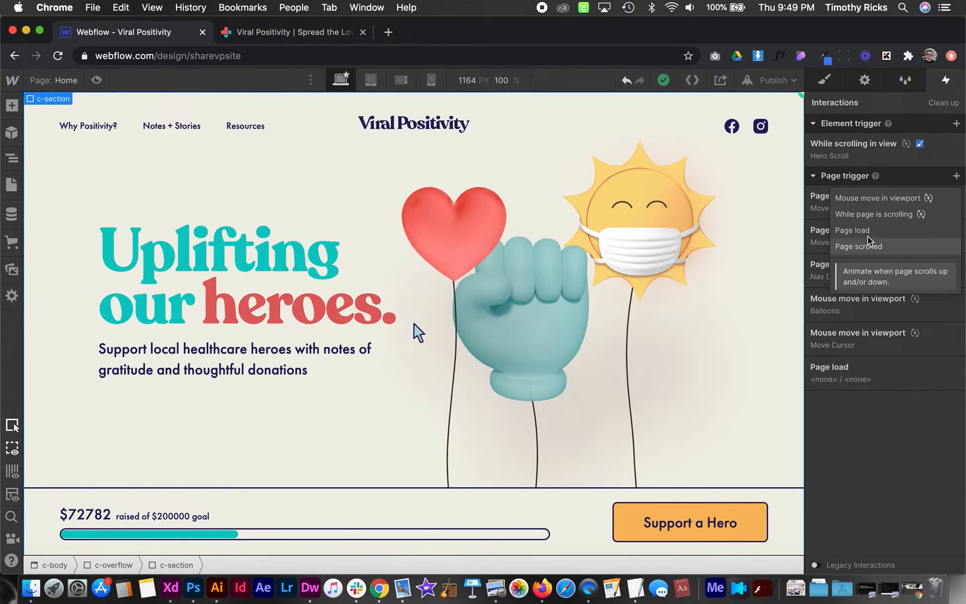
left_click(853, 230)
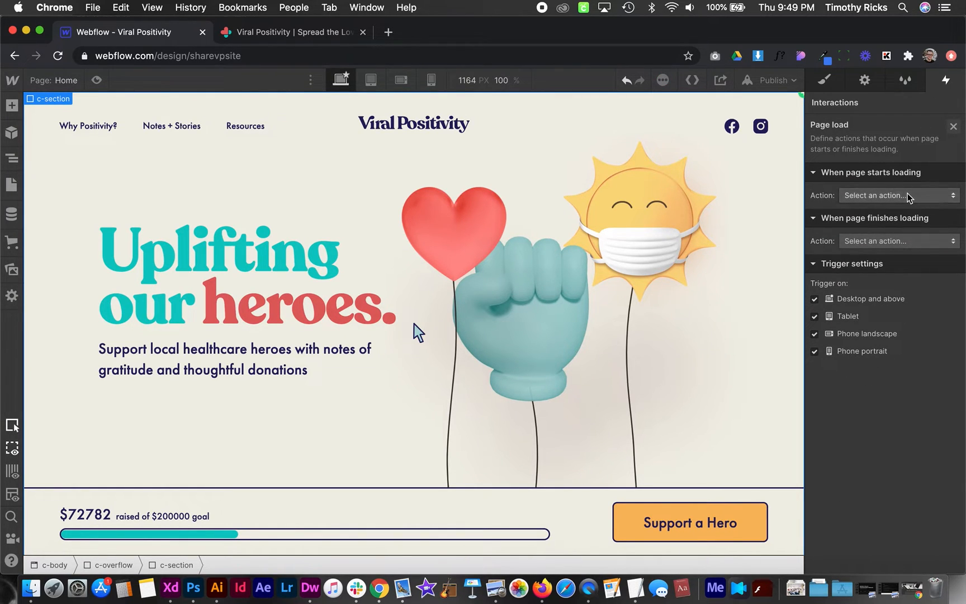
left_click(896, 195)
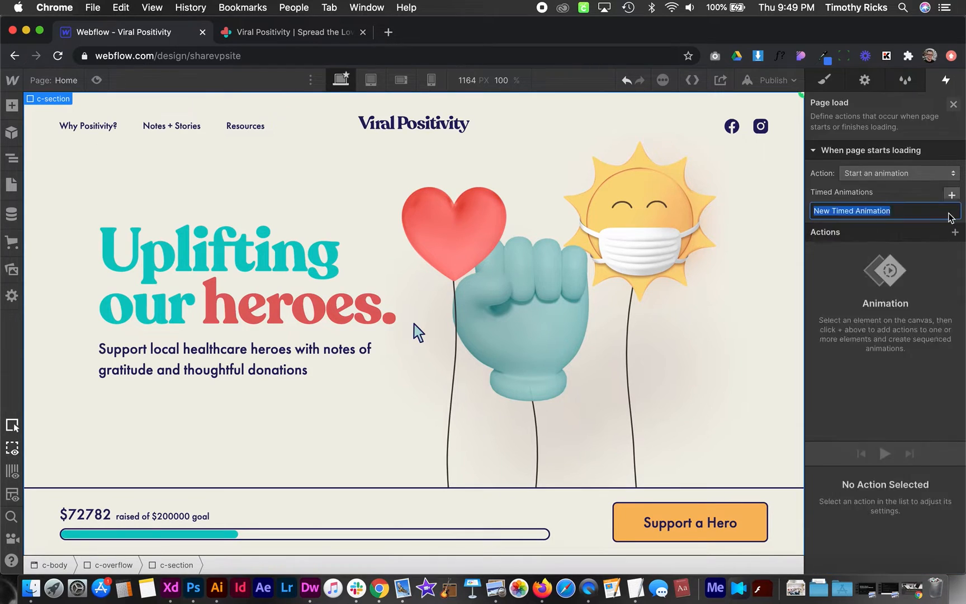
type("Page Load")
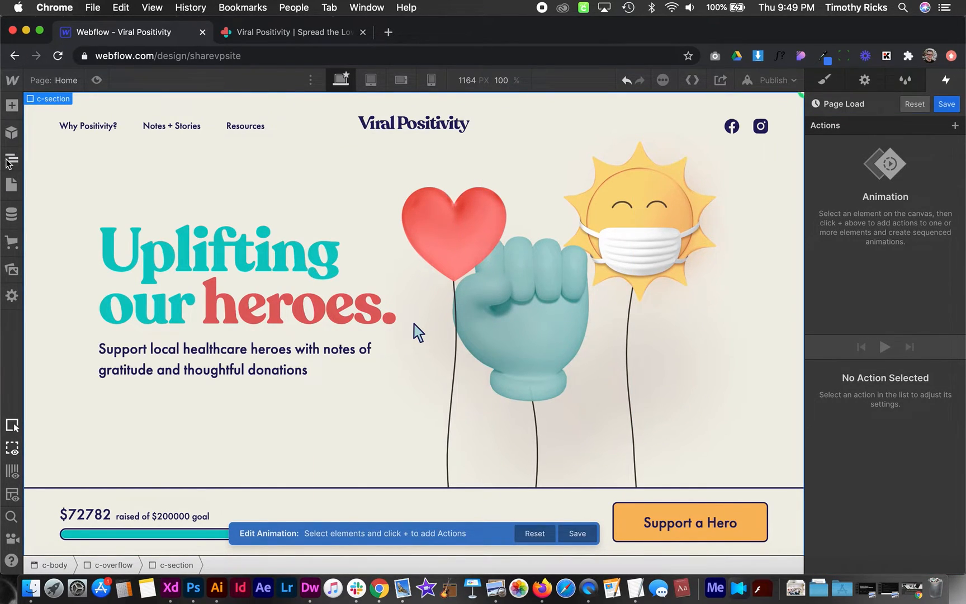
- Give Page Load an initial-state Opacity action on the page-transition class
left_click(12, 158)
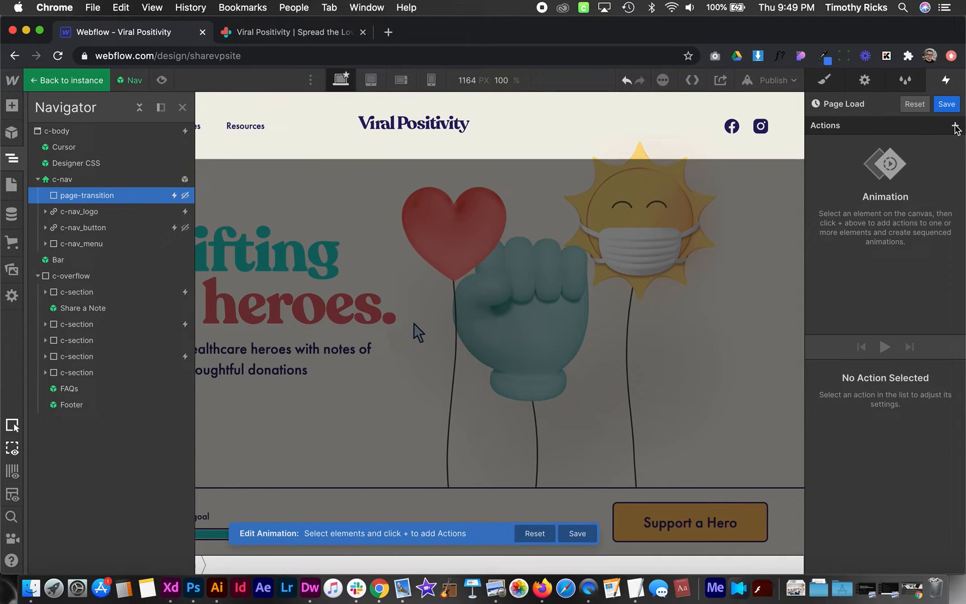
left_click(955, 125)
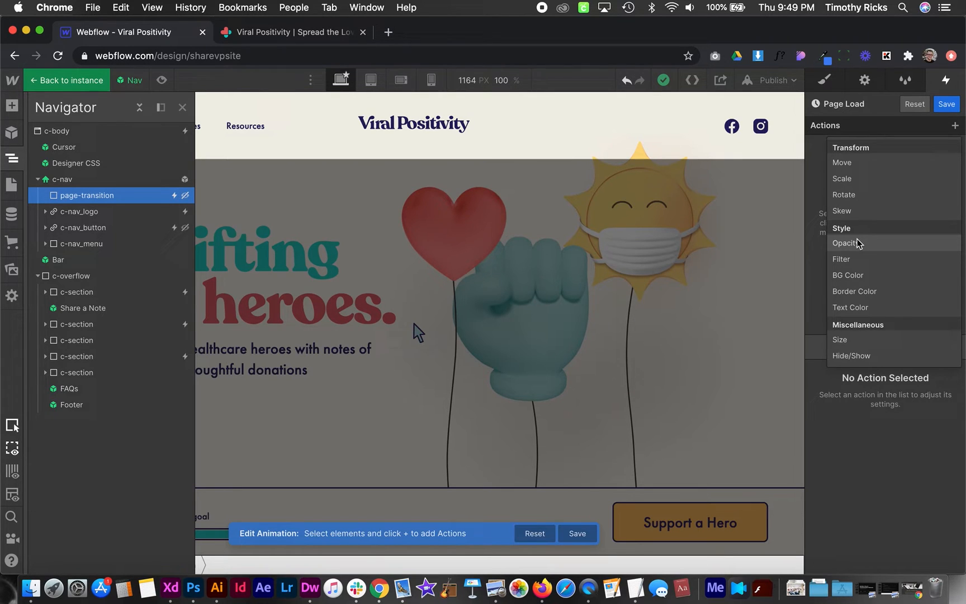
left_click(846, 242)
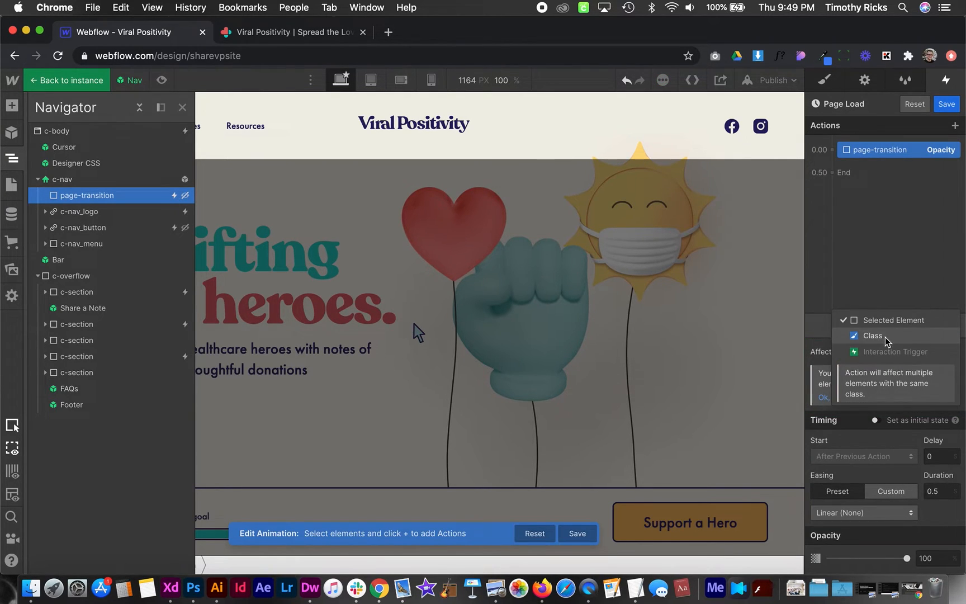
left_click(872, 336)
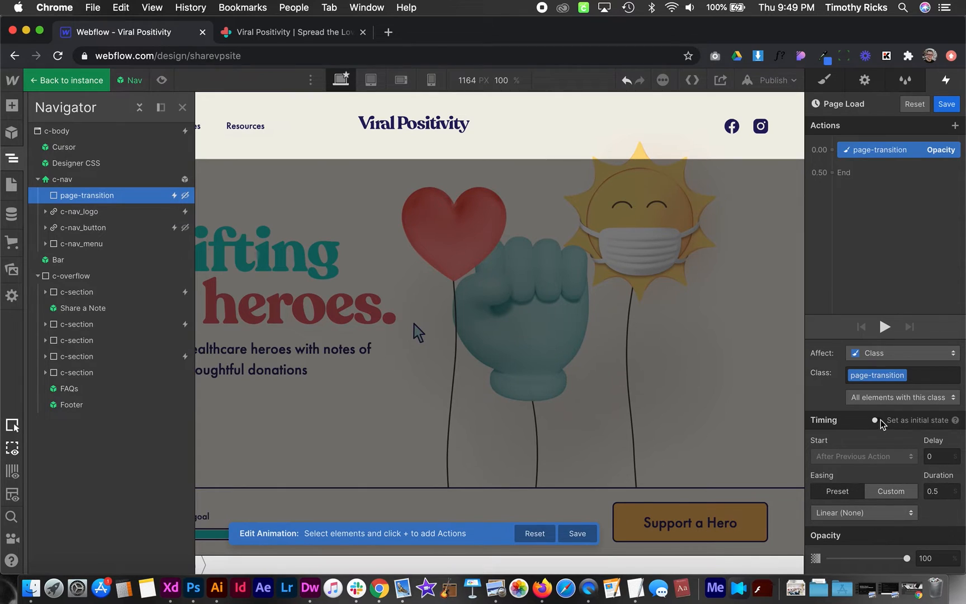
left_click(831, 149)
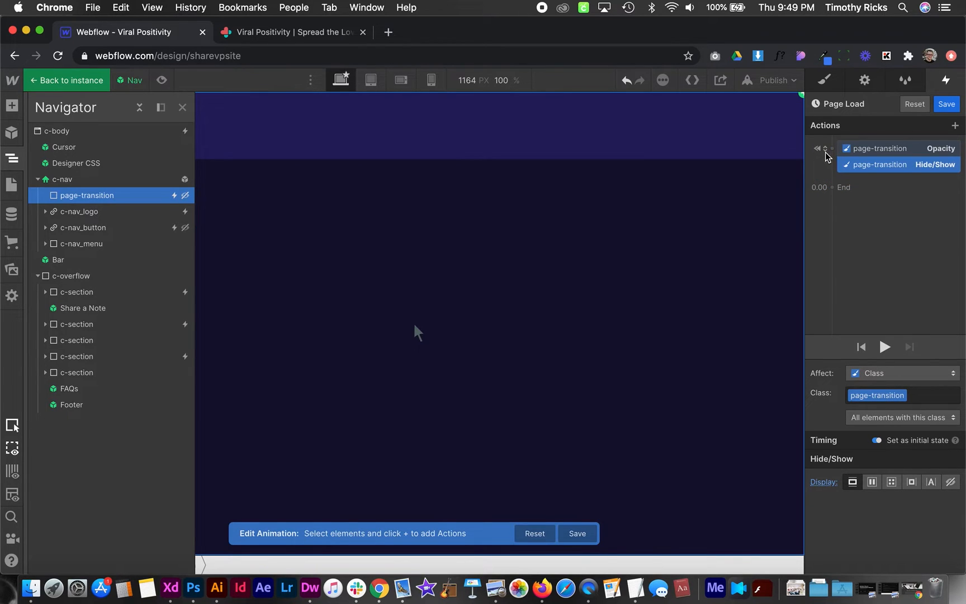
- Add an Opacity 0 fade with Out Quart easing and 0.3 s delay, then a Hide/Show
left_click(832, 188)
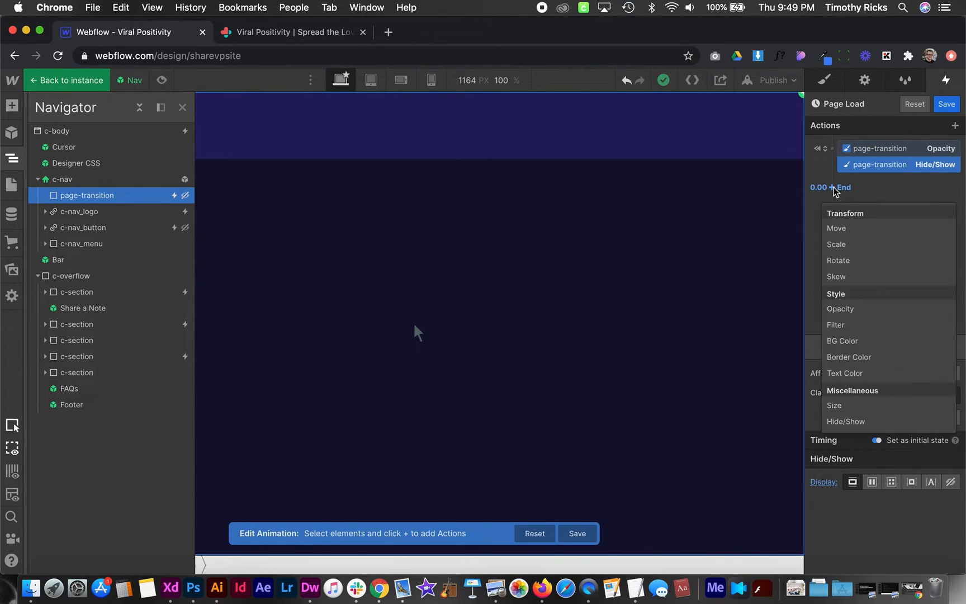
mouse_move(861, 232)
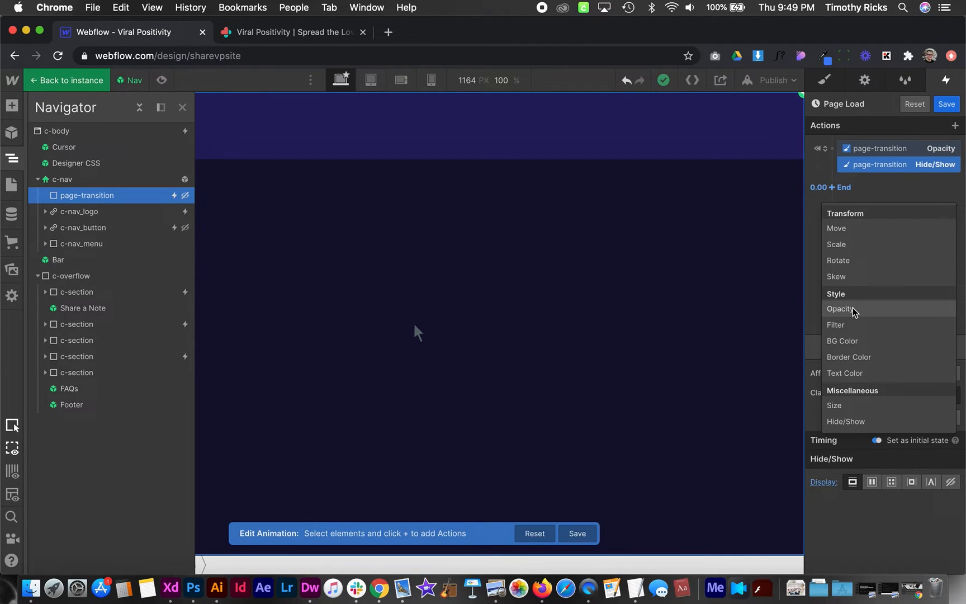
left_click(840, 308)
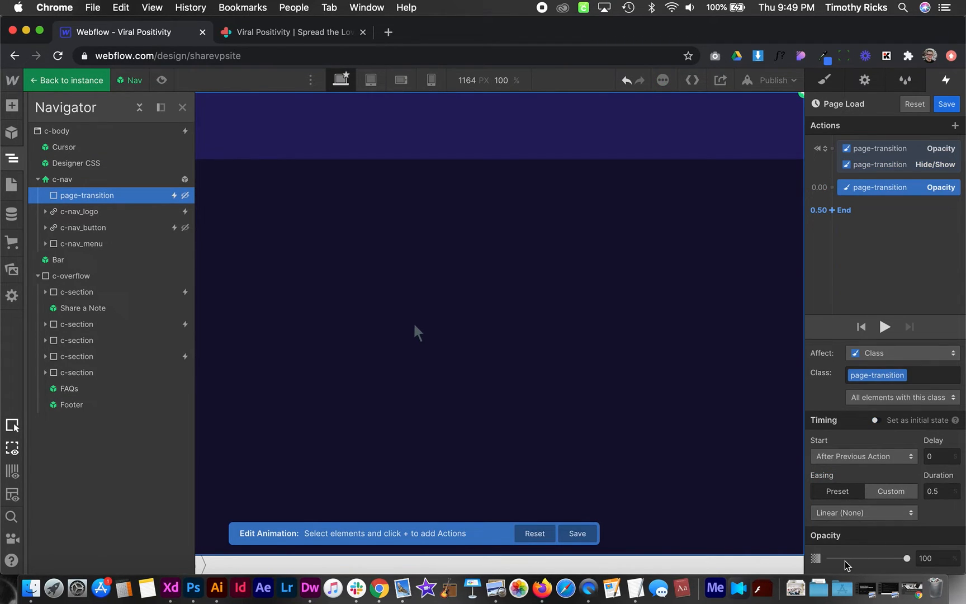
left_click(862, 513)
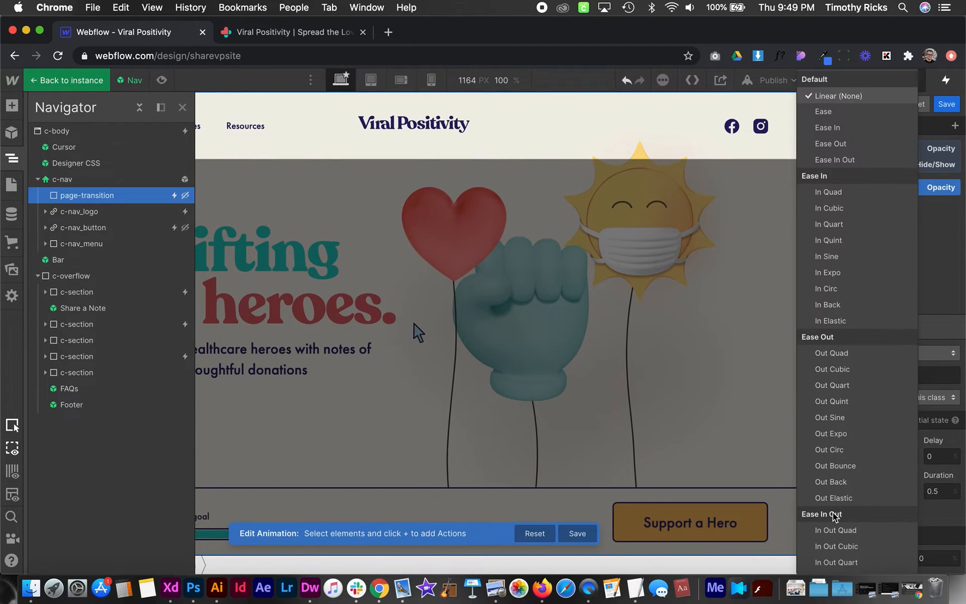
mouse_move(856, 392)
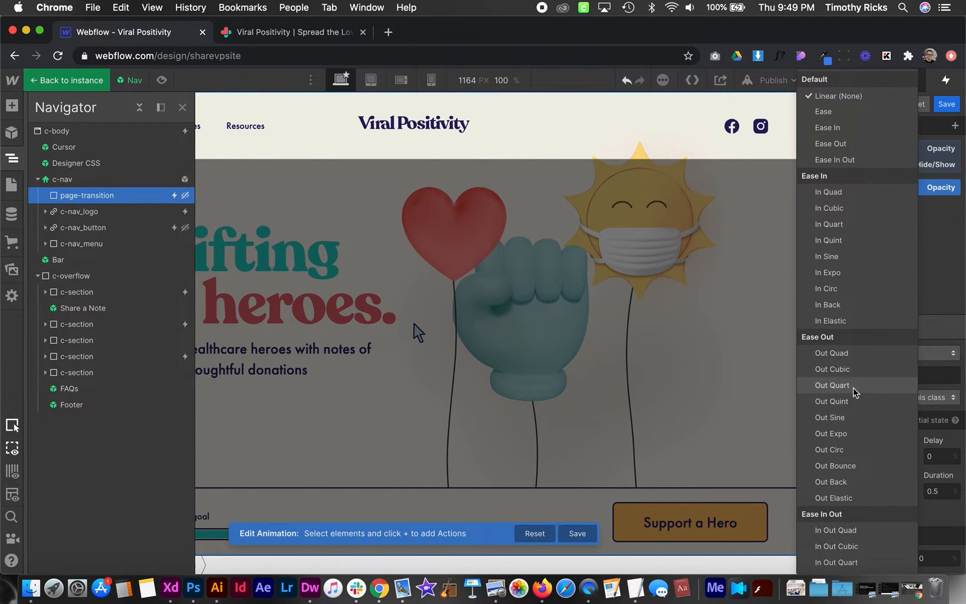
left_click(830, 384)
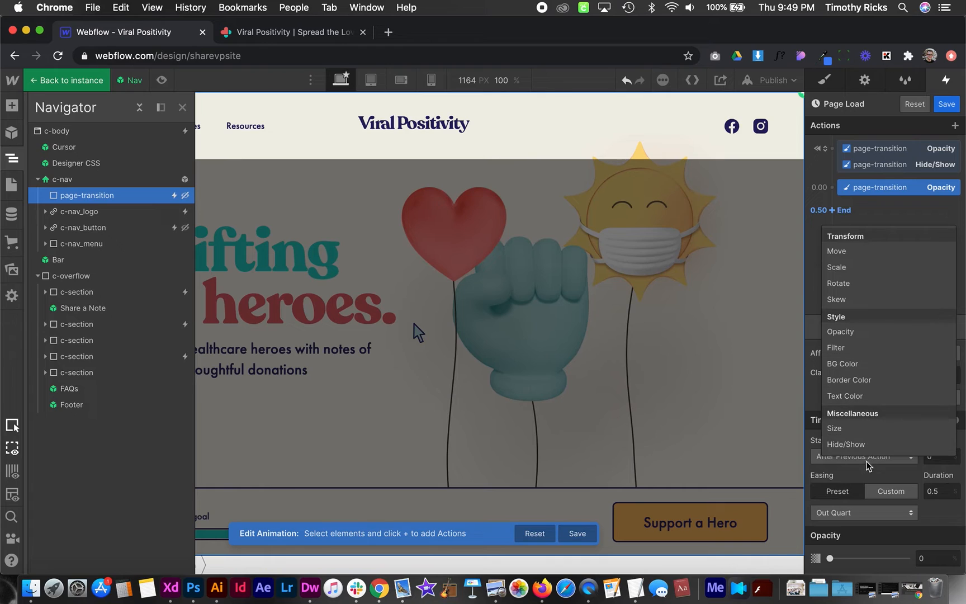
left_click(846, 444)
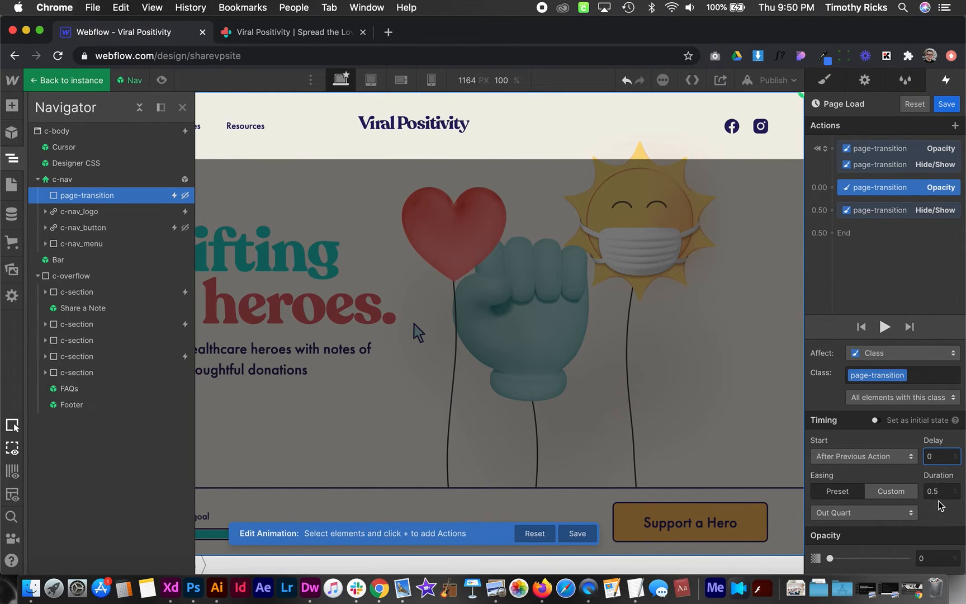
type("0.")
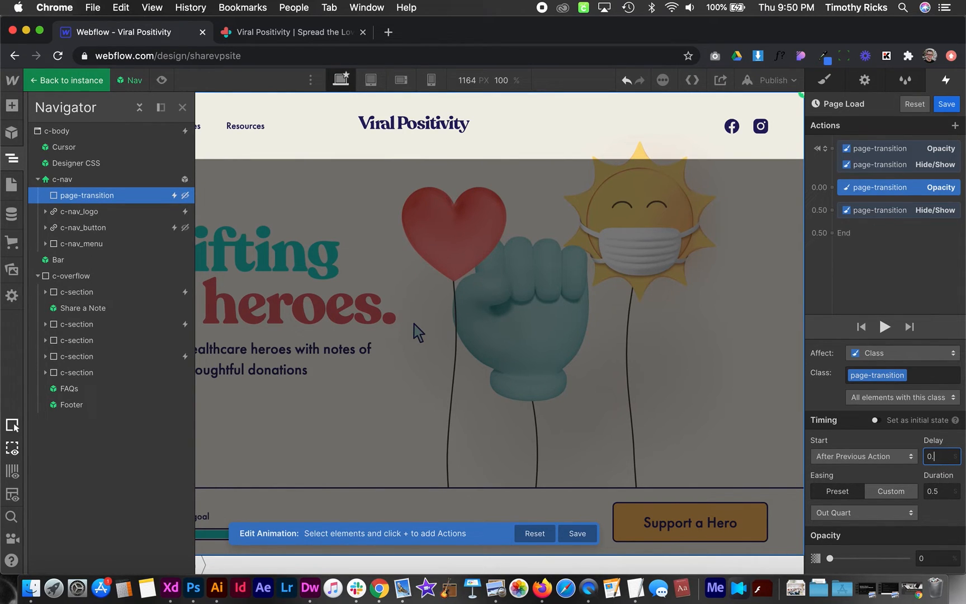
- Preview and save the Page Load animation
left_click(885, 326)
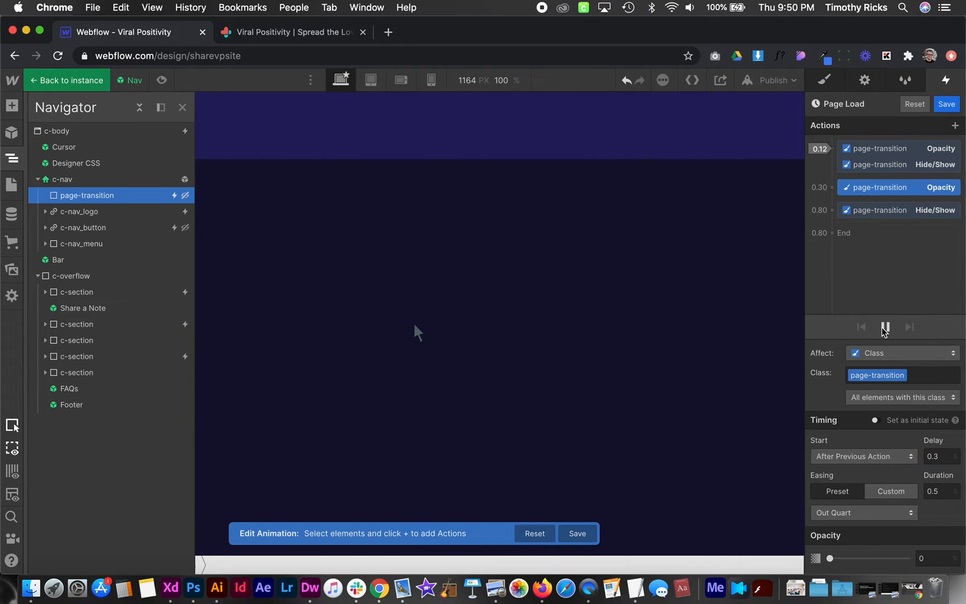
left_click(883, 326)
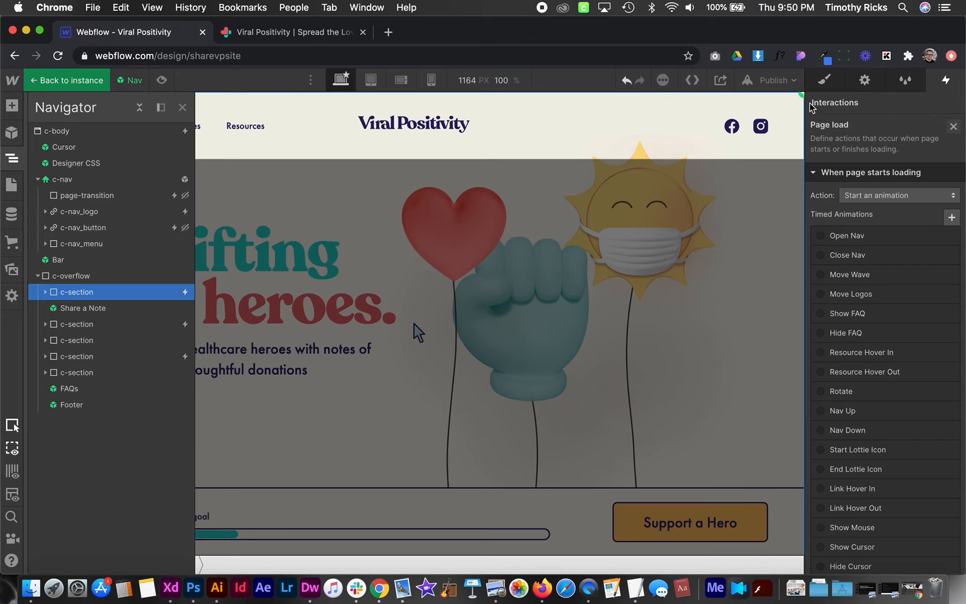
- Publish the site to sharevpsite.webflow.io and open the live site to test
left_click(774, 80)
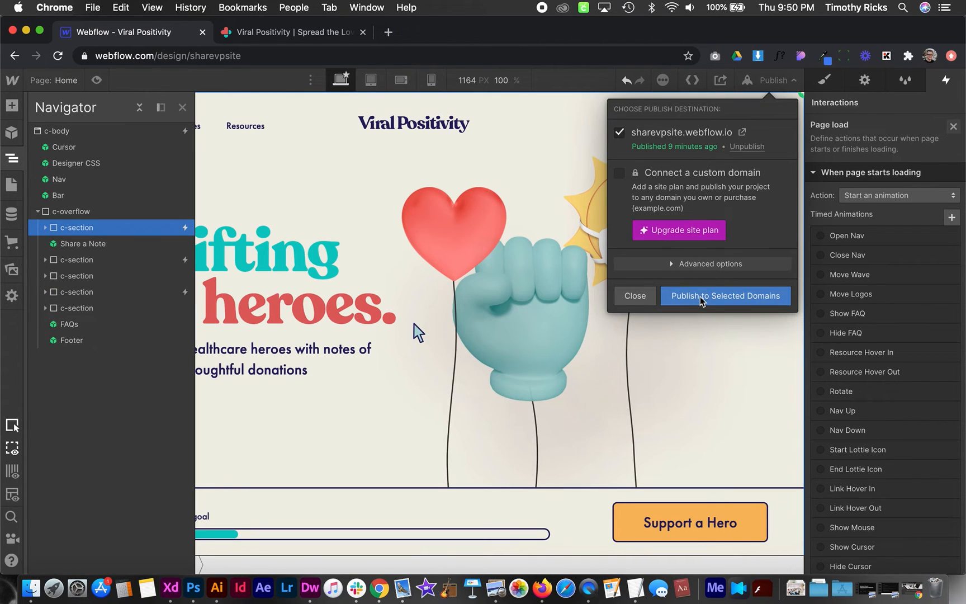
left_click(726, 295)
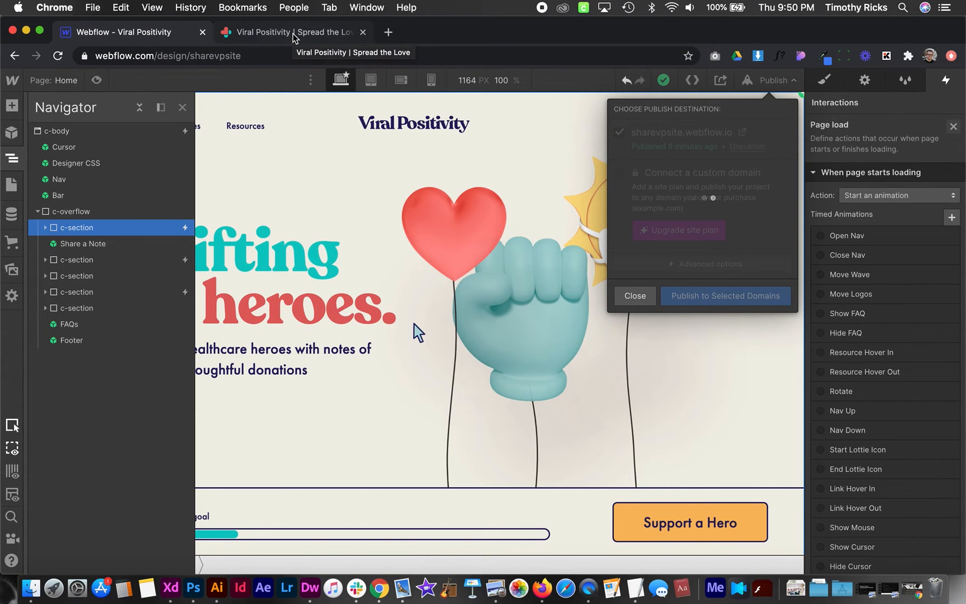
left_click(726, 295)
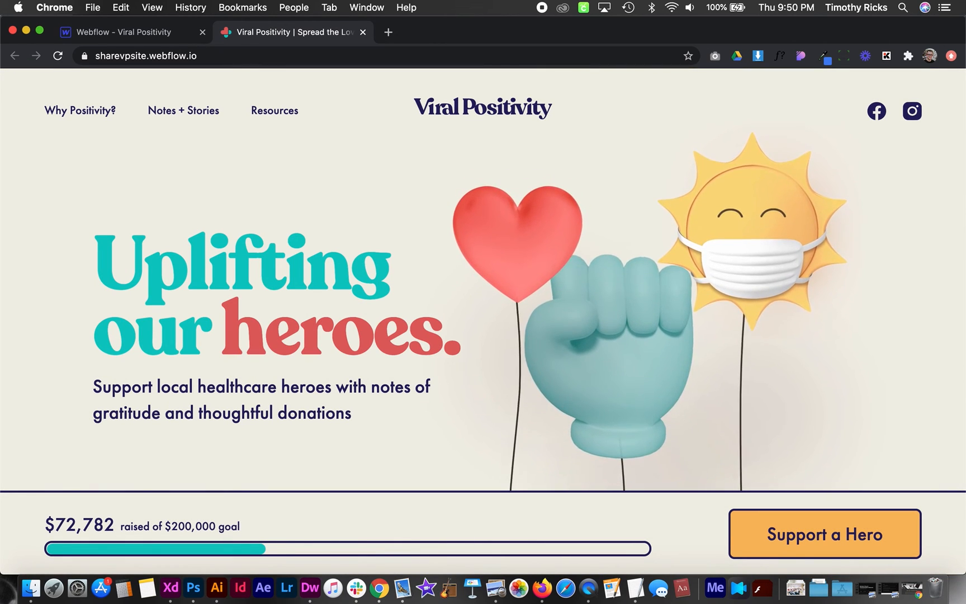
mouse_move(81, 111)
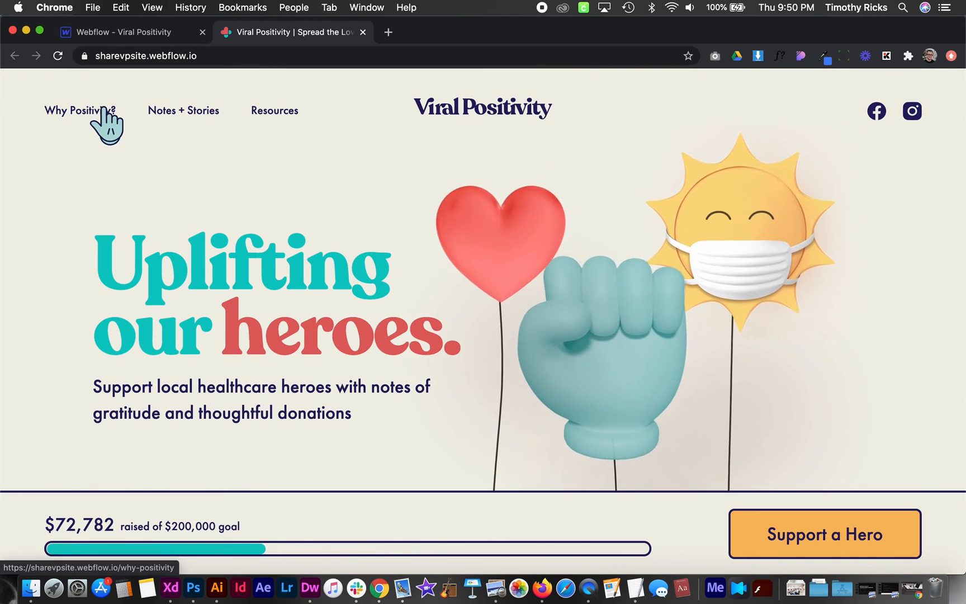
- On the live site, visit the Why Positivity? page, then return home via the Viral Positivity logo
left_click(79, 111)
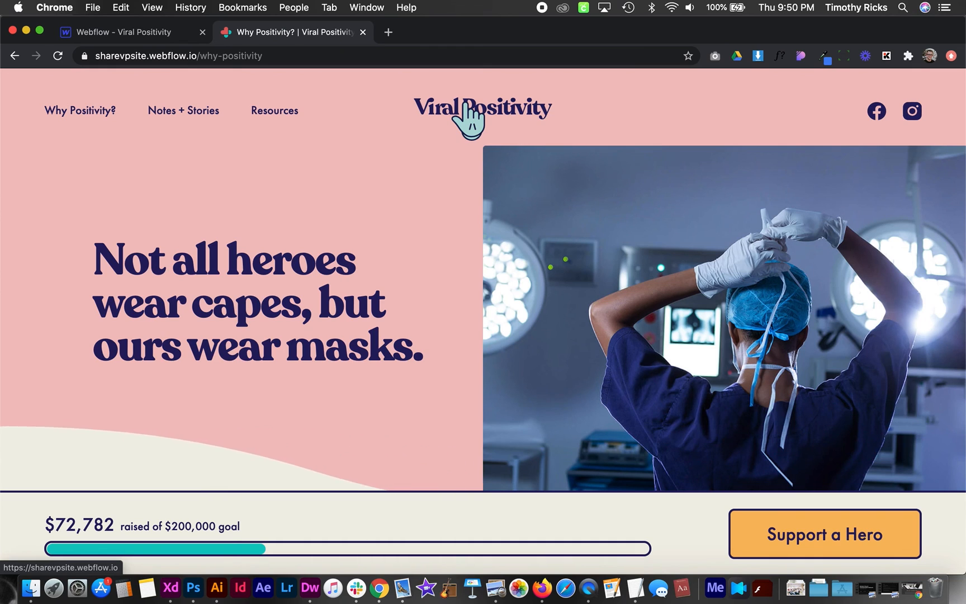
left_click(482, 106)
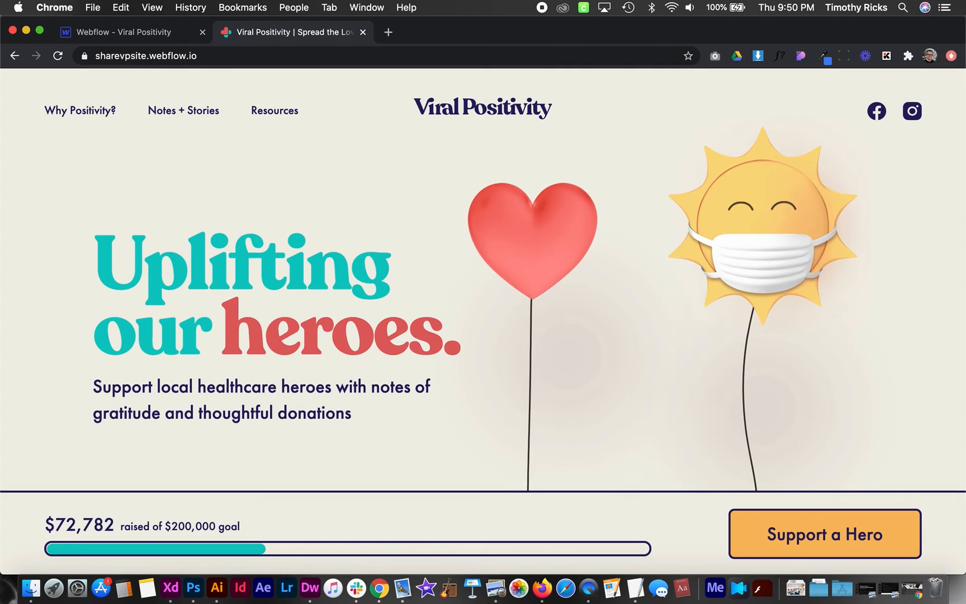